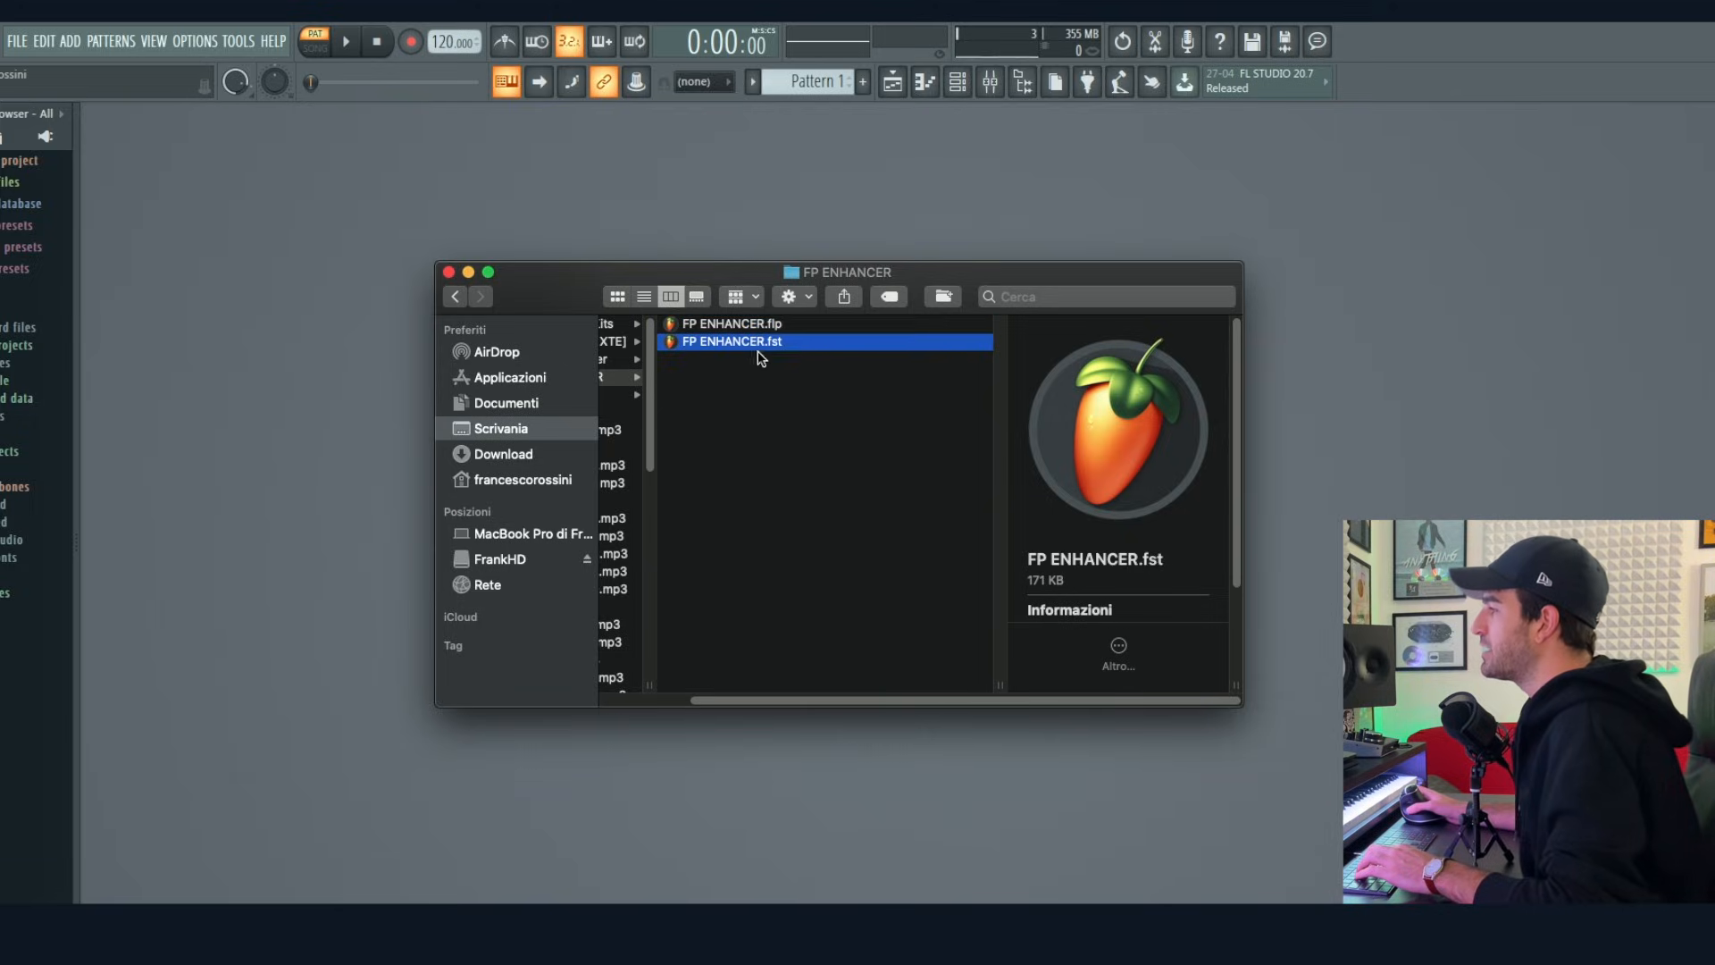
- Open the FP ENHANCER.flp project from the FP ENHANCER folder into FL Studio
{"action": "left_click", "coordinate": [727, 324]}
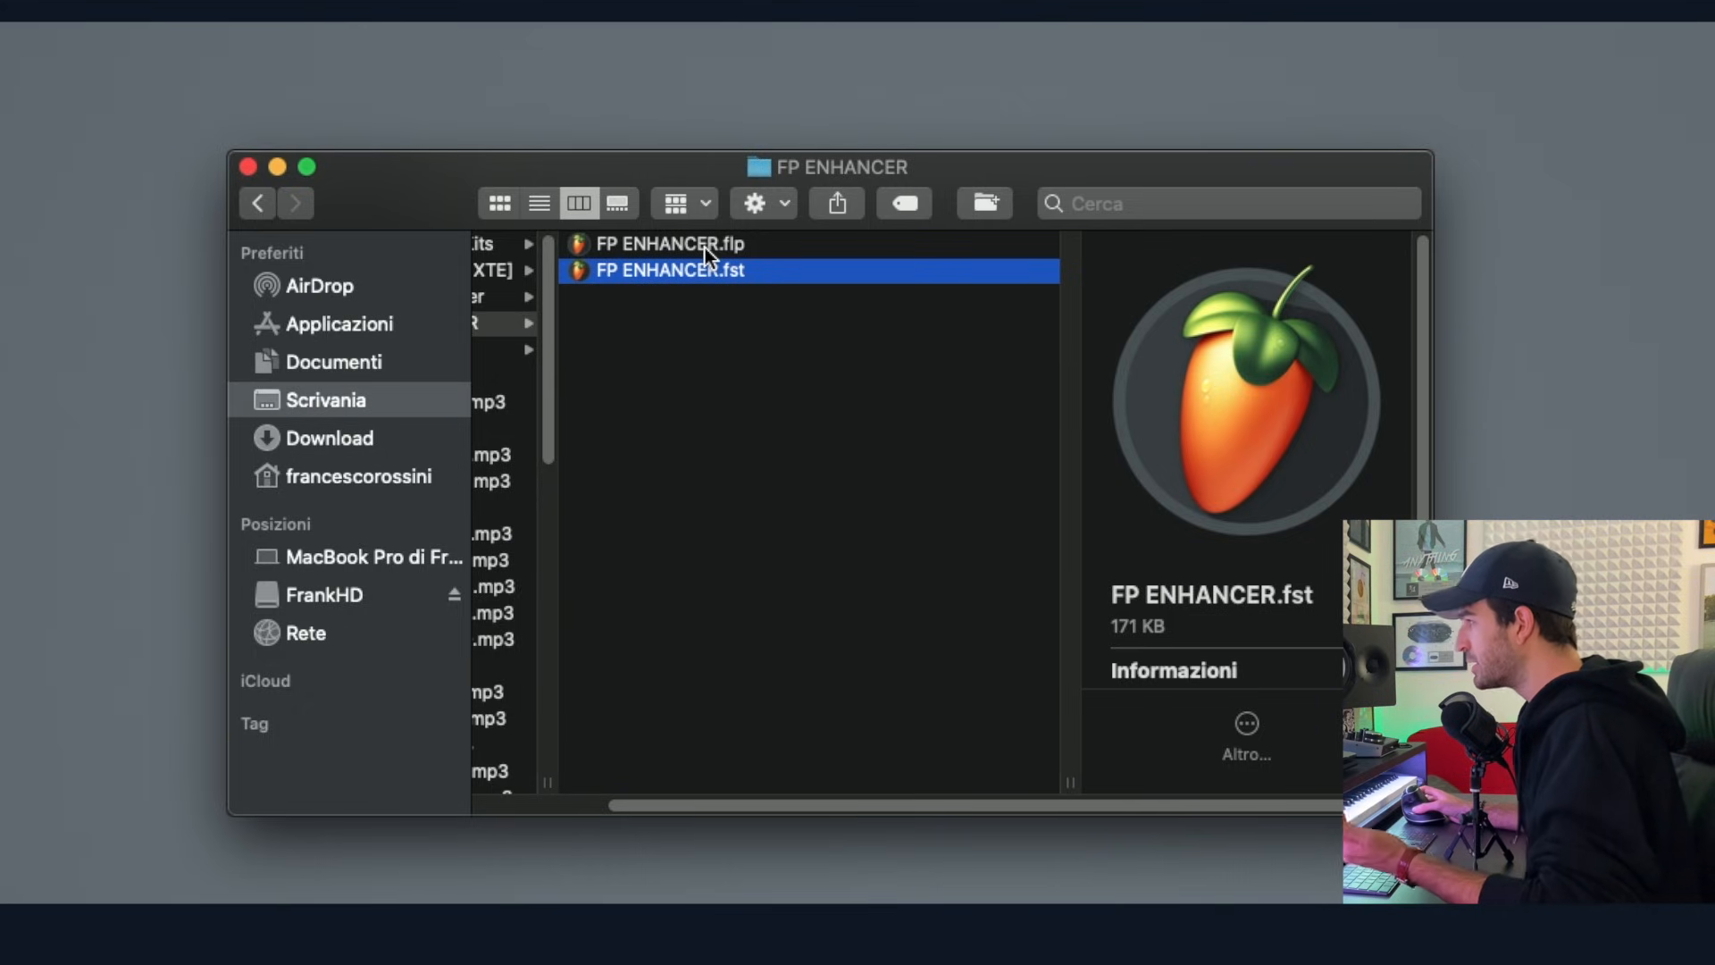
{"action": "left_click", "coordinate": [666, 243]}
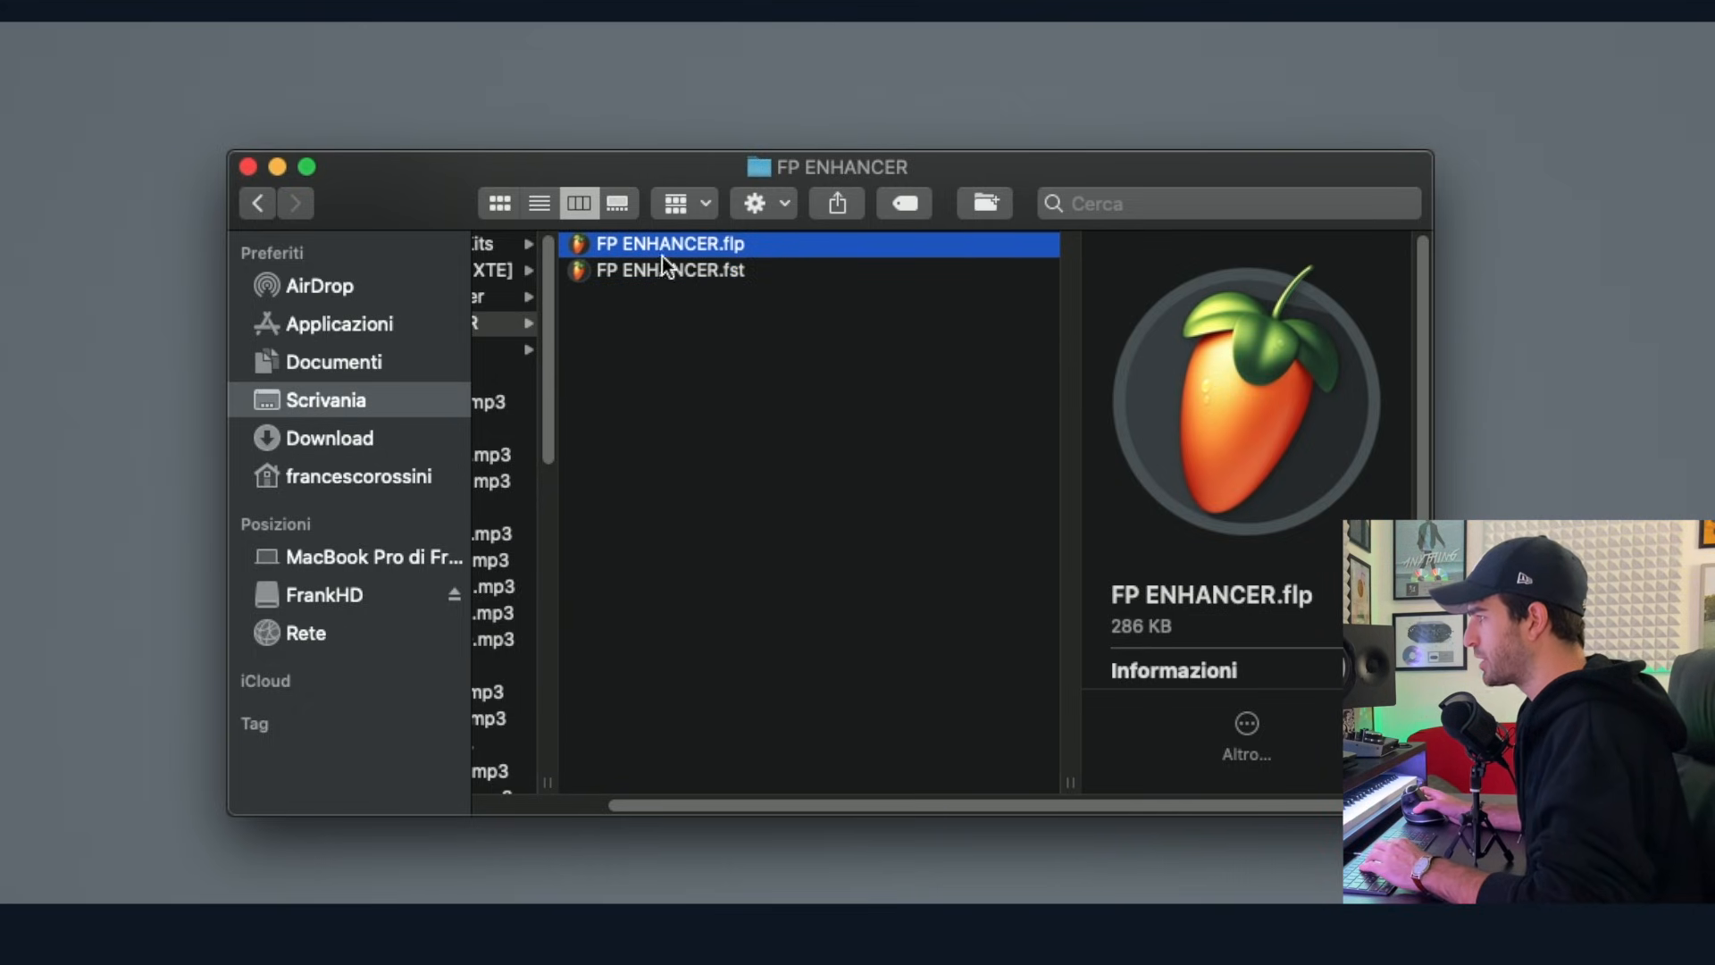
{"action": "double_click", "coordinate": [667, 245]}
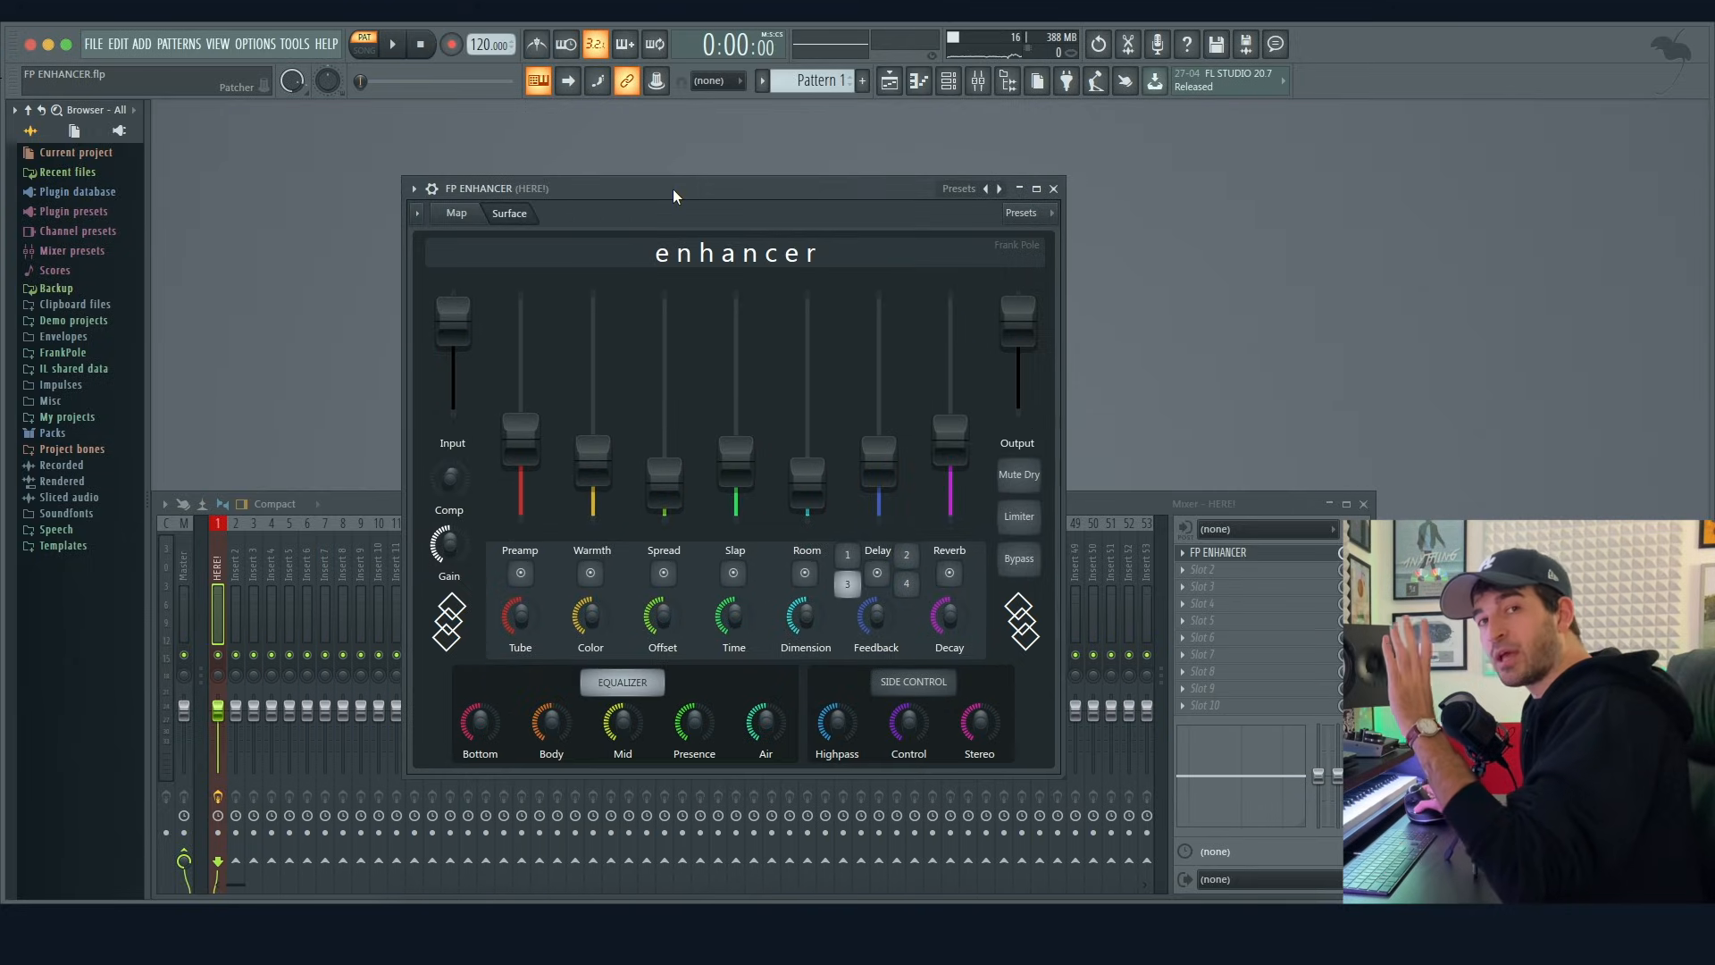
{"action": "mouse_move", "coordinate": [710, 191]}
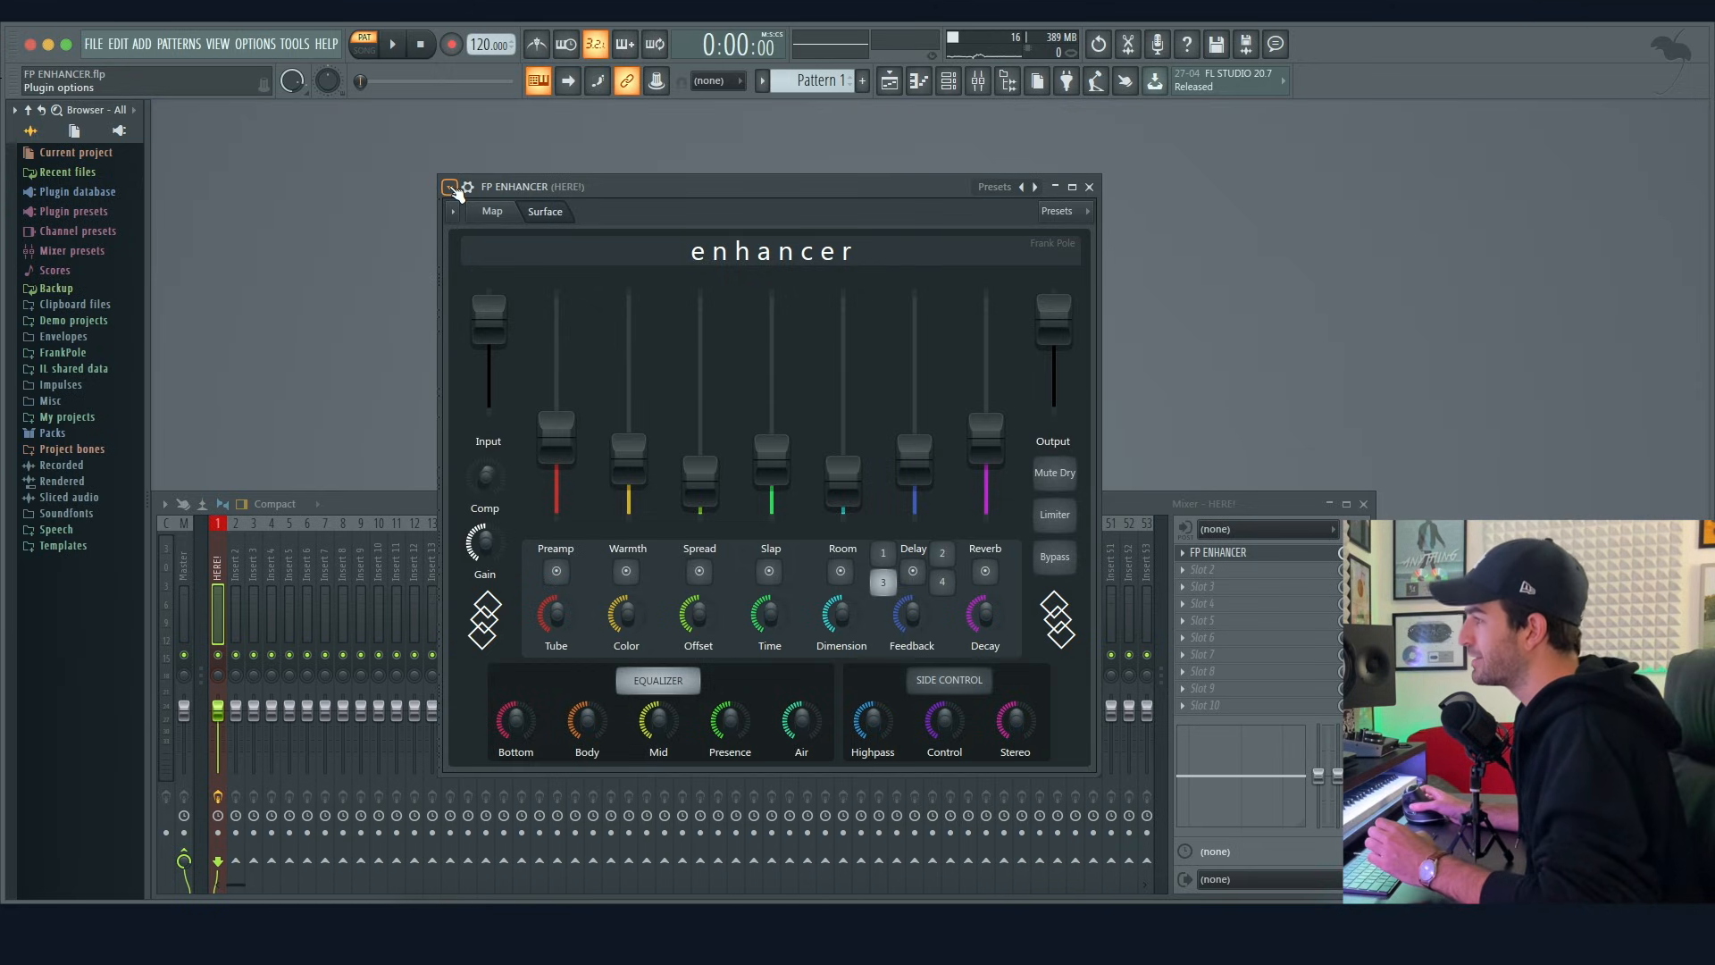
- Save the enhancer patch as a Patcher preset named EXAMPLE via Presets > Save preset as
{"action": "left_click", "coordinate": [450, 186]}
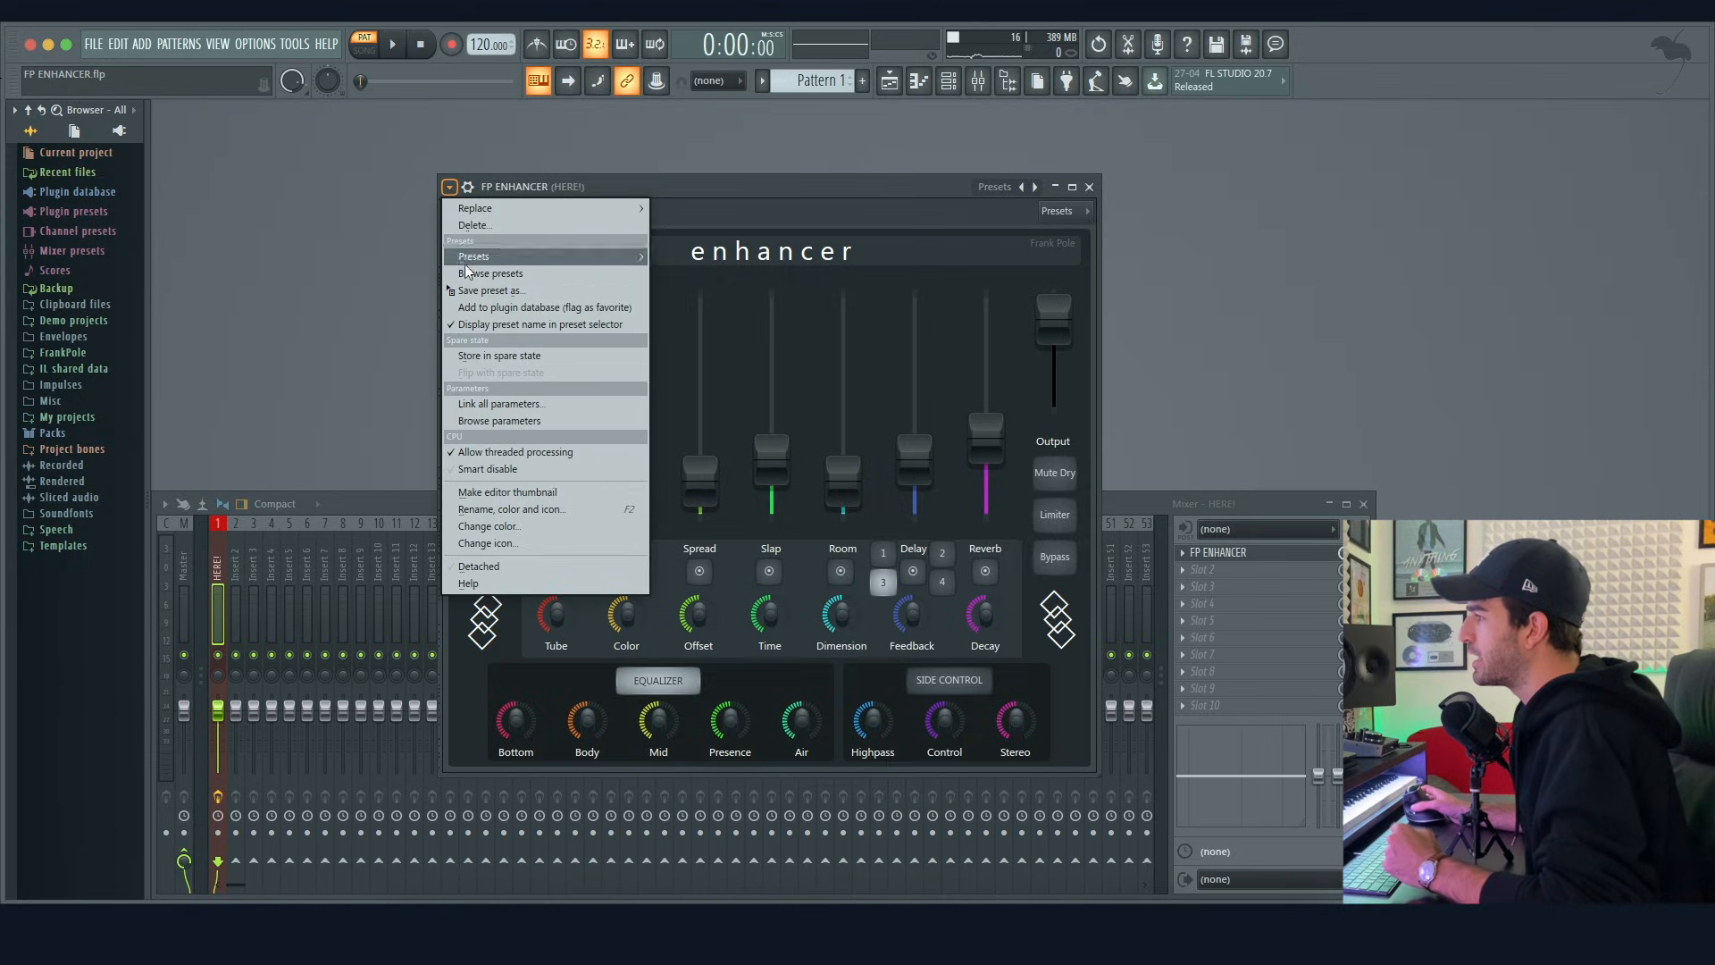
{"action": "mouse_move", "coordinate": [508, 290]}
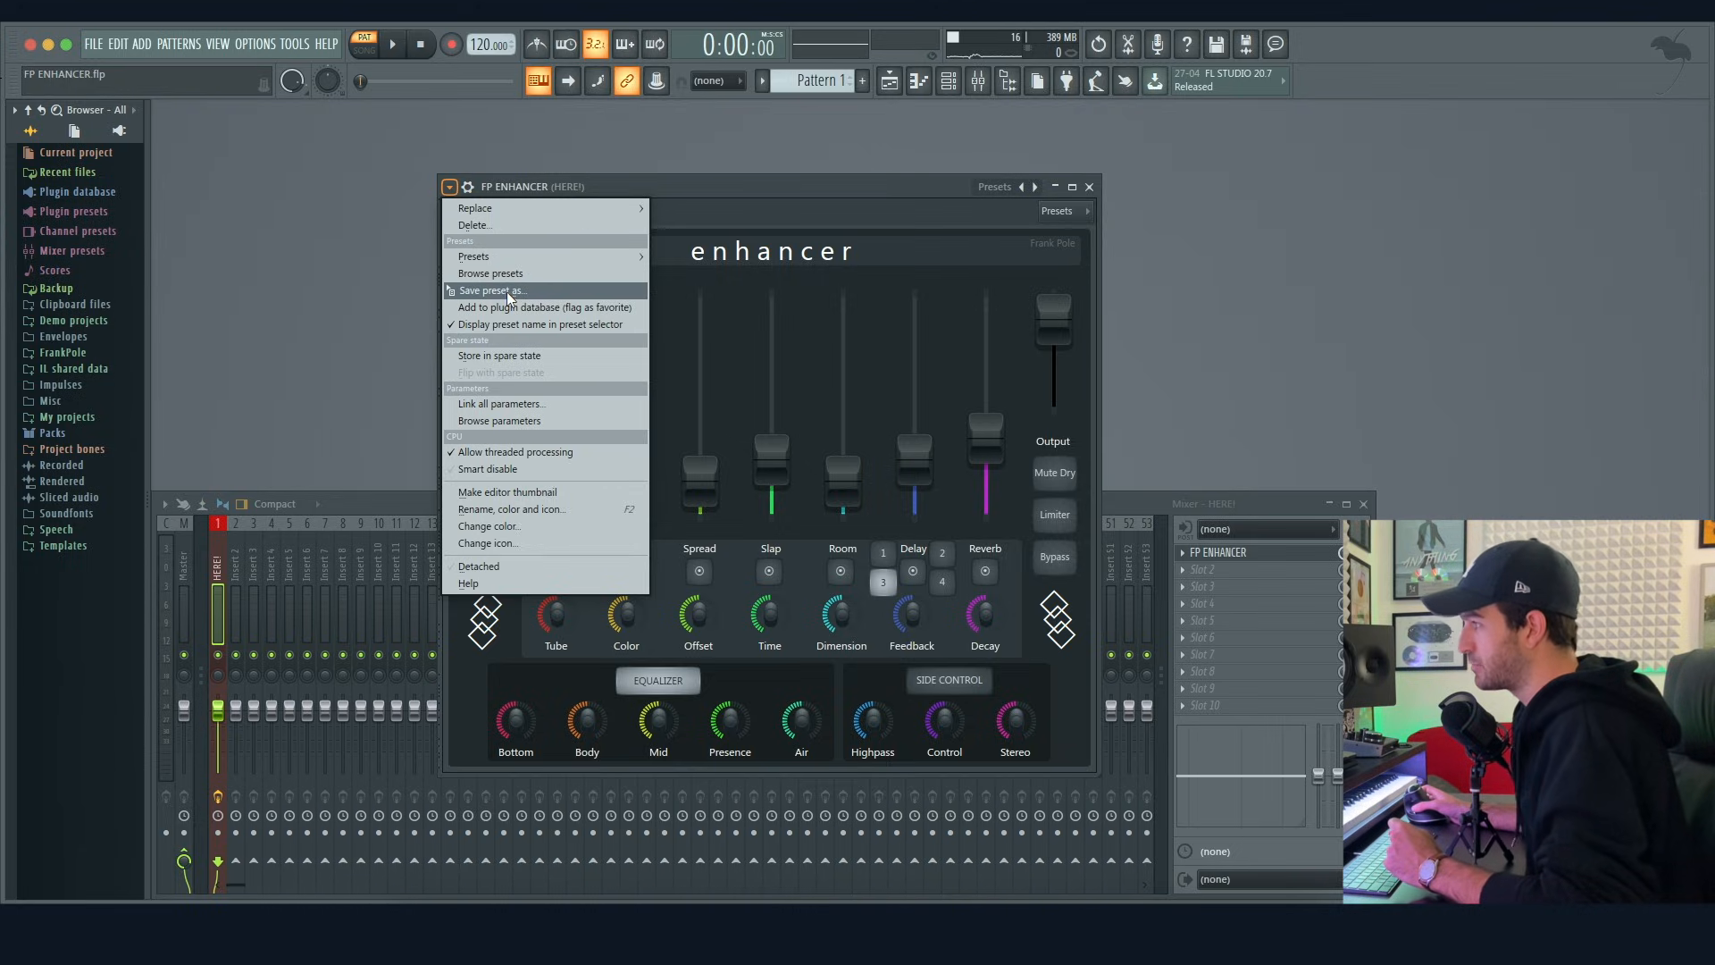
{"action": "left_click", "coordinate": [492, 289]}
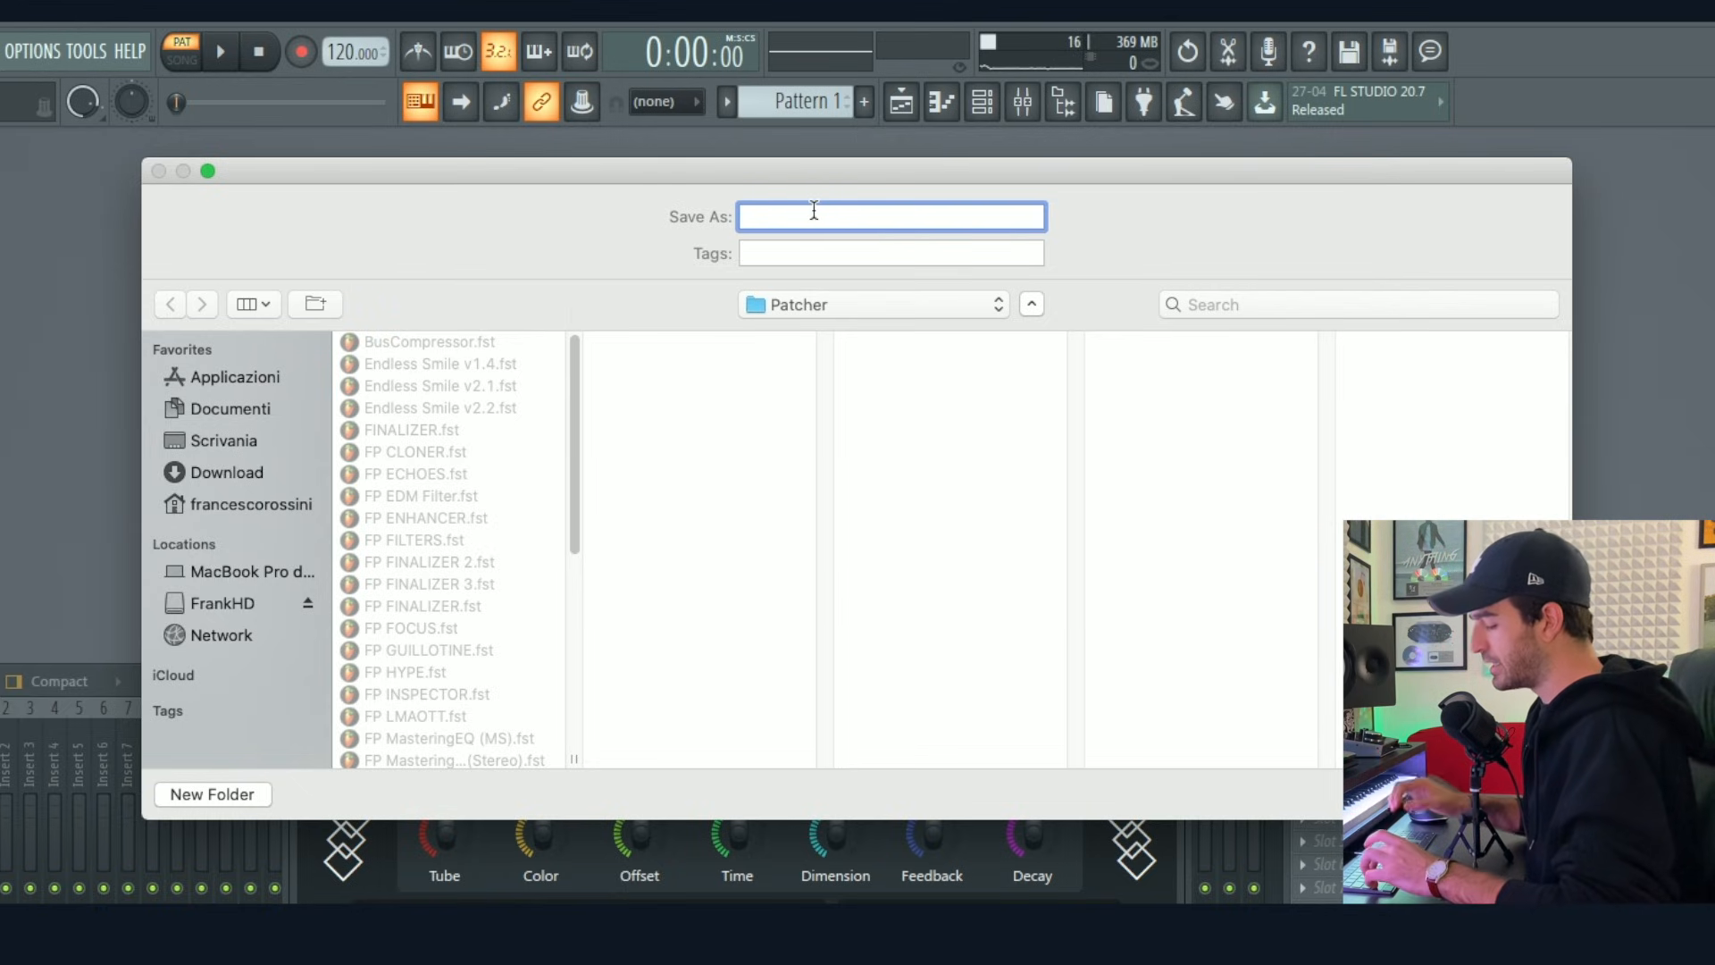
{"action": "type", "text": "EXAMPLE"}
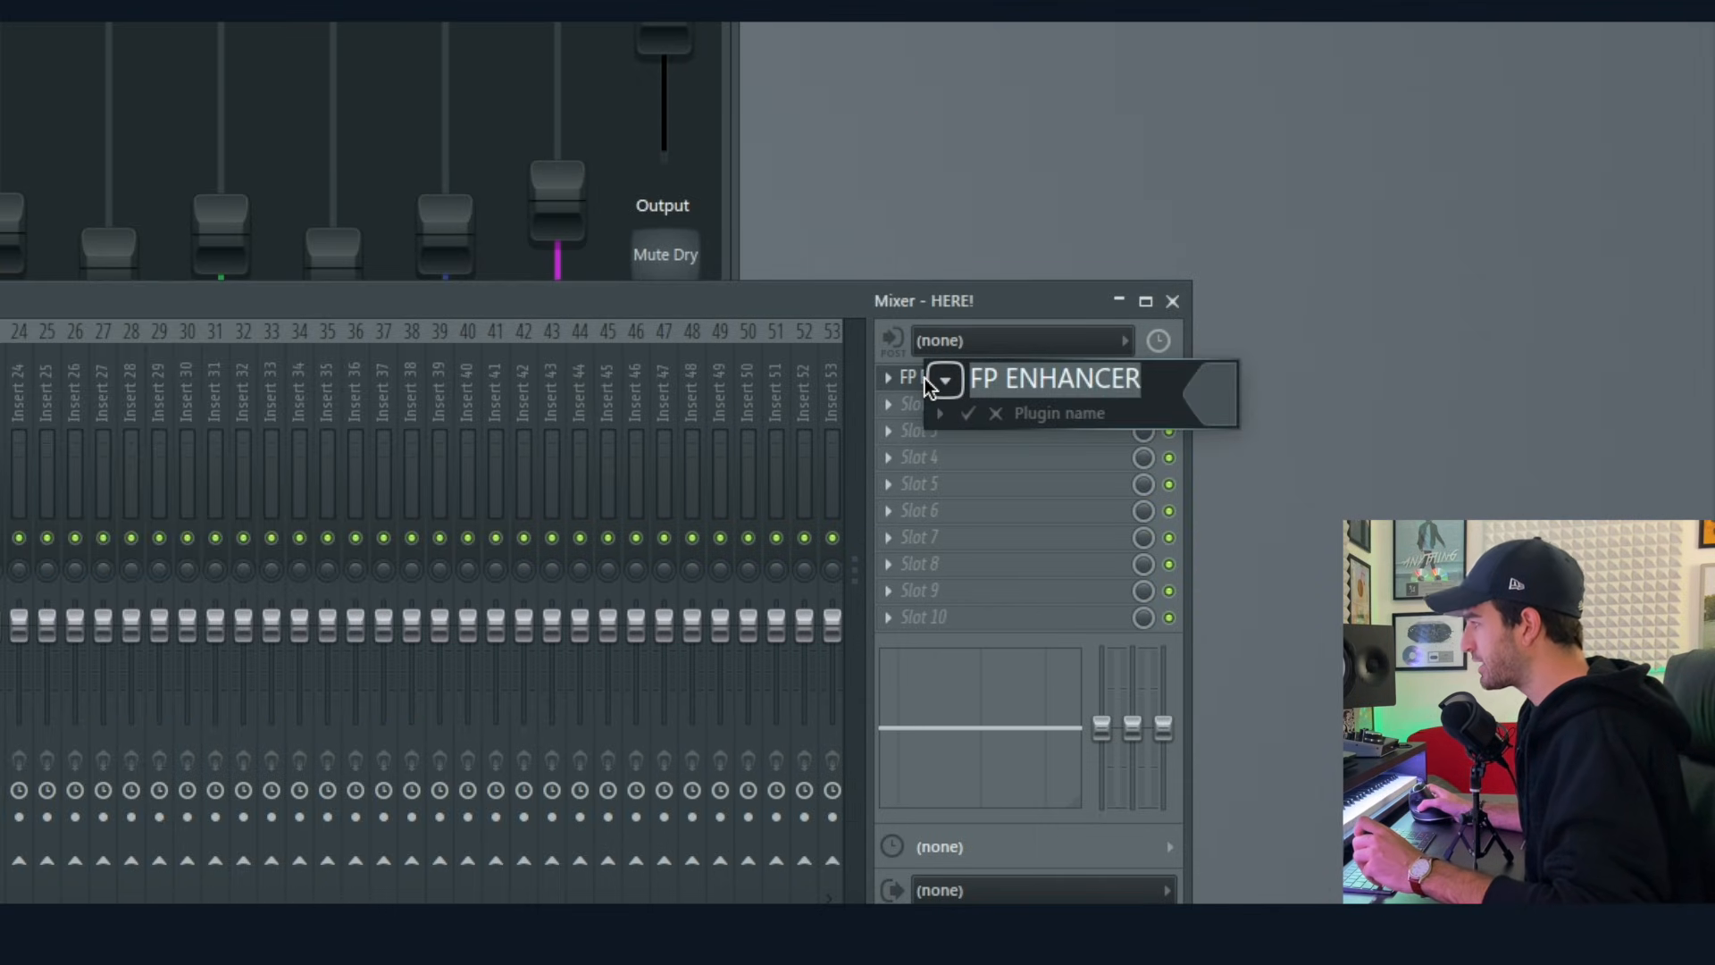
- Rename the FP ENHANCER mixer slot plugin to EXAMPLE
{"action": "type", "text": "EXA"}
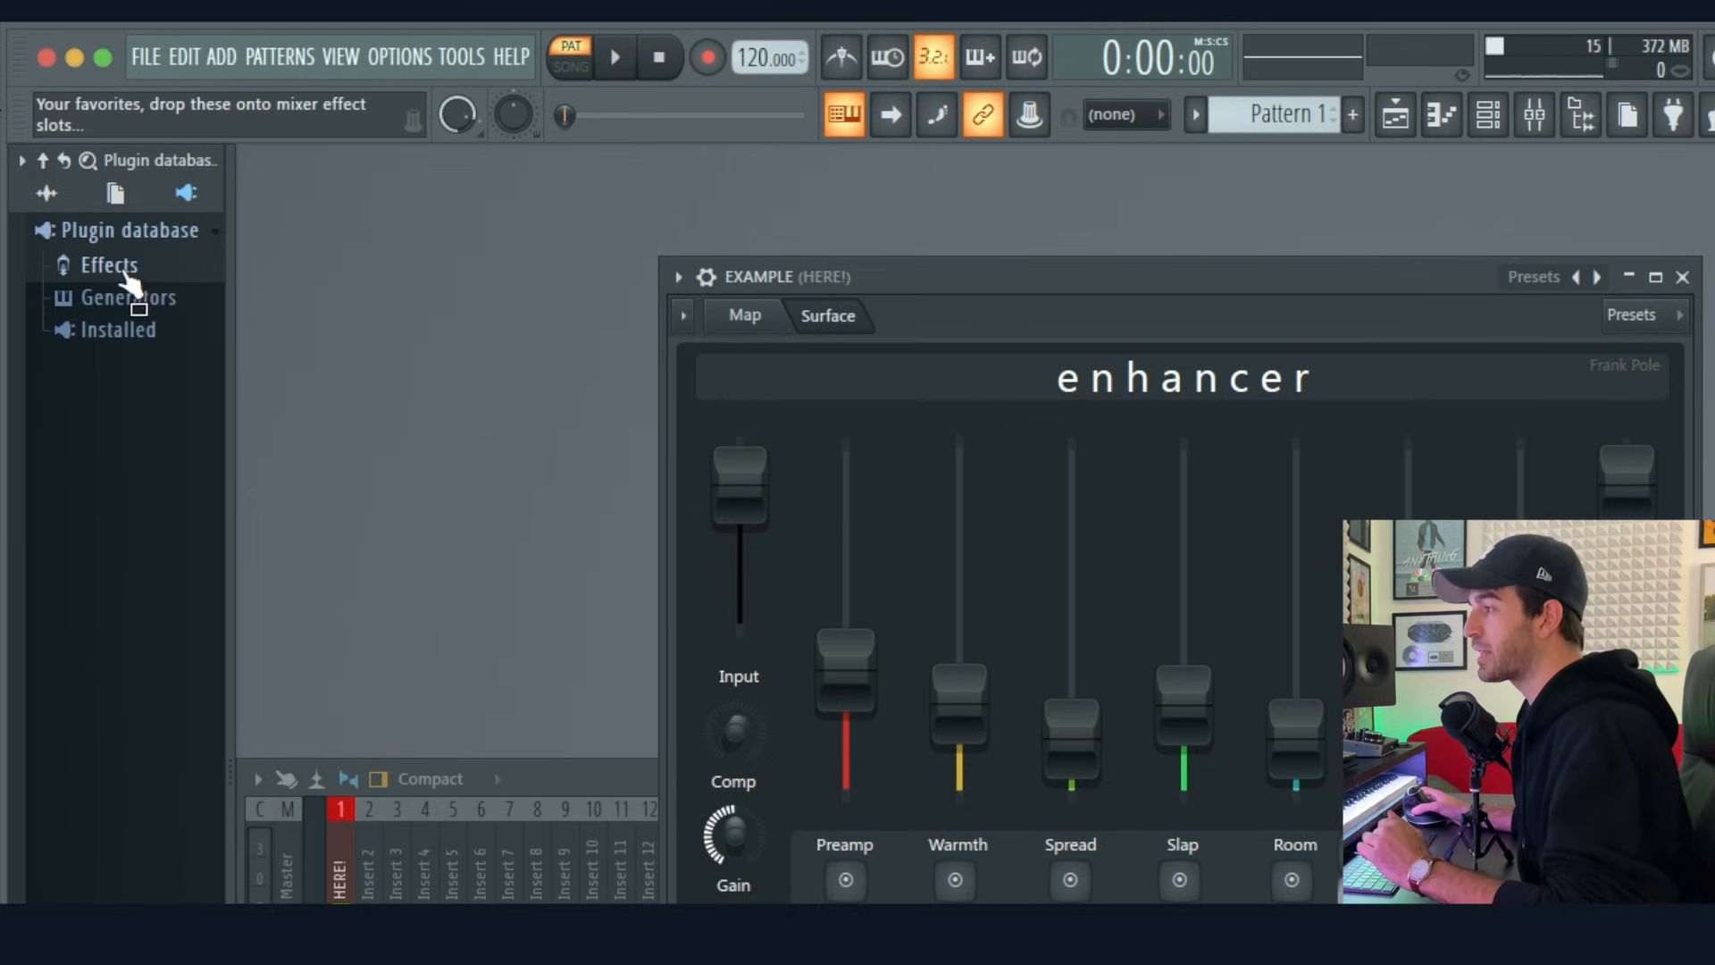
- Reveal the plugin database's Effects category folder in Finder
{"action": "right_click", "coordinate": [109, 265]}
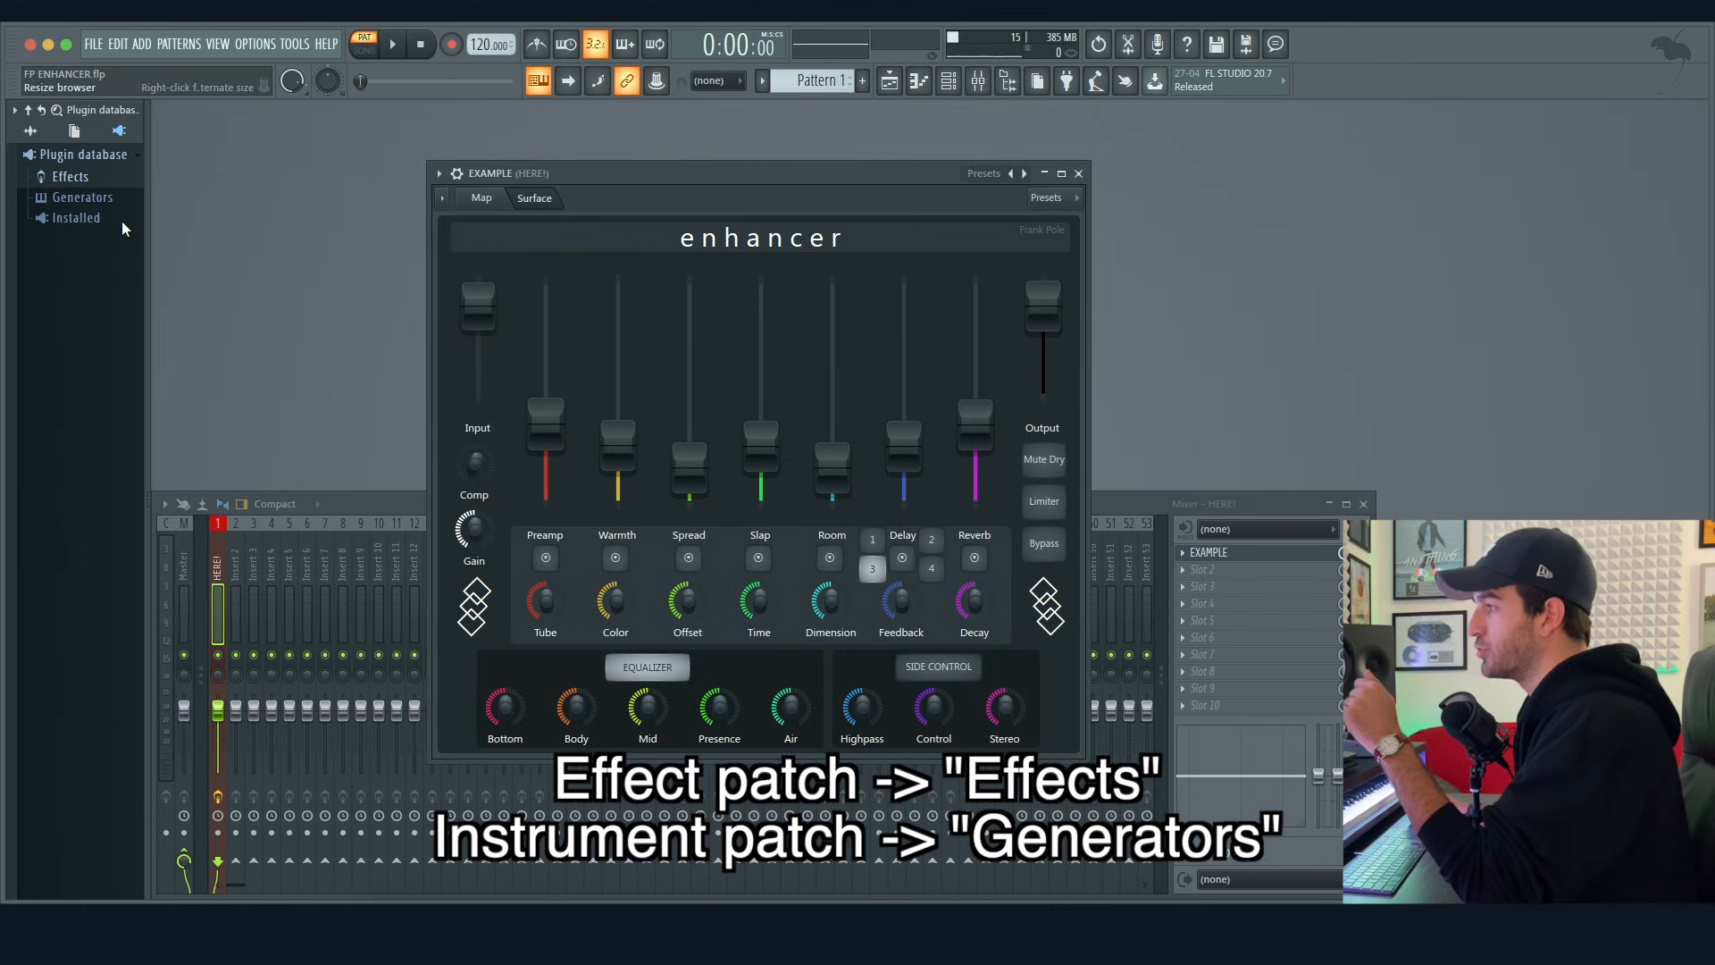
{"action": "right_click", "coordinate": [77, 197]}
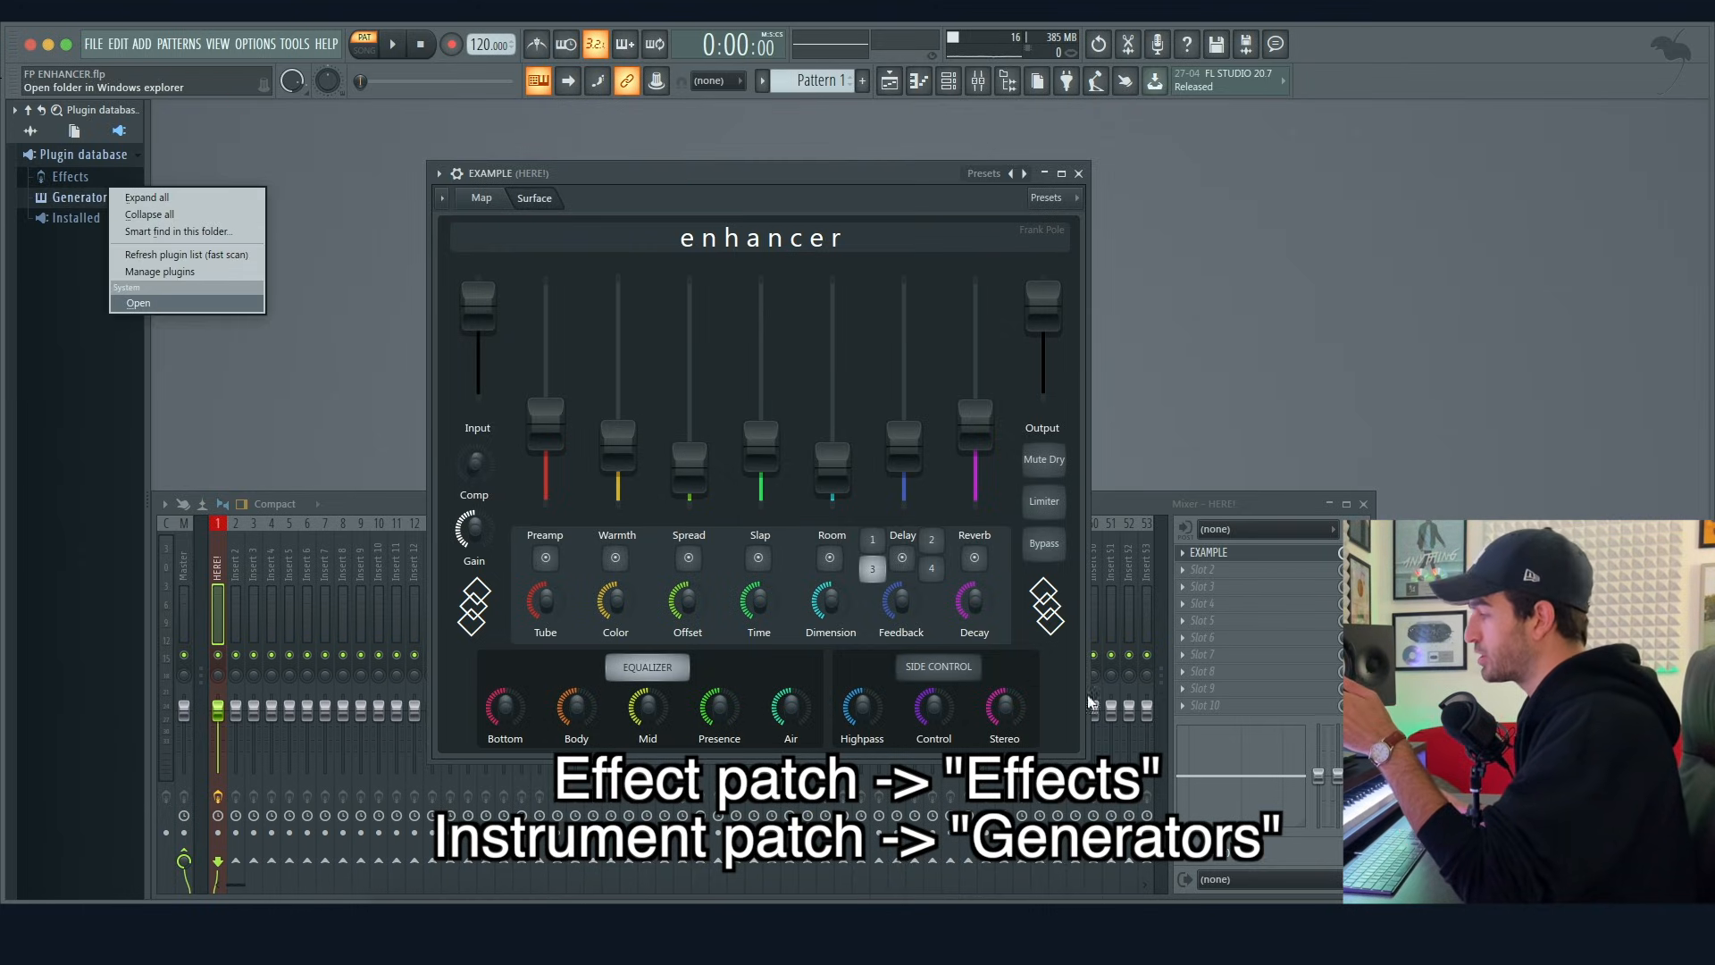
{"action": "left_click", "coordinate": [138, 303]}
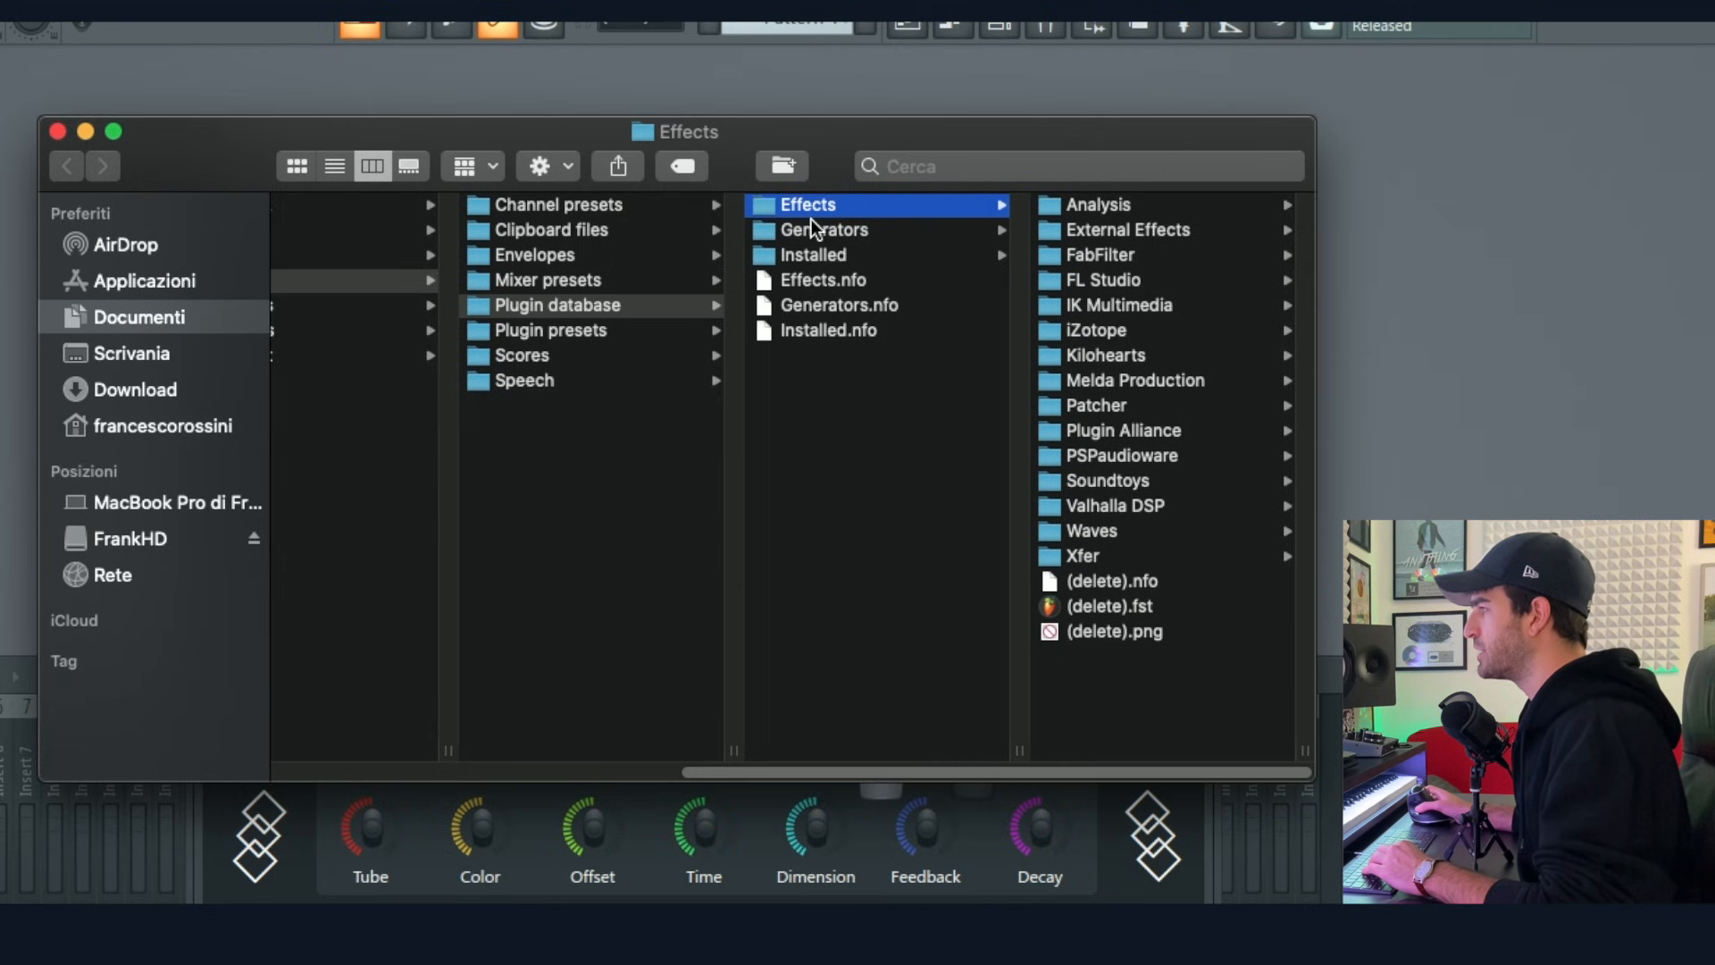
{"action": "mouse_move", "coordinate": [1104, 233]}
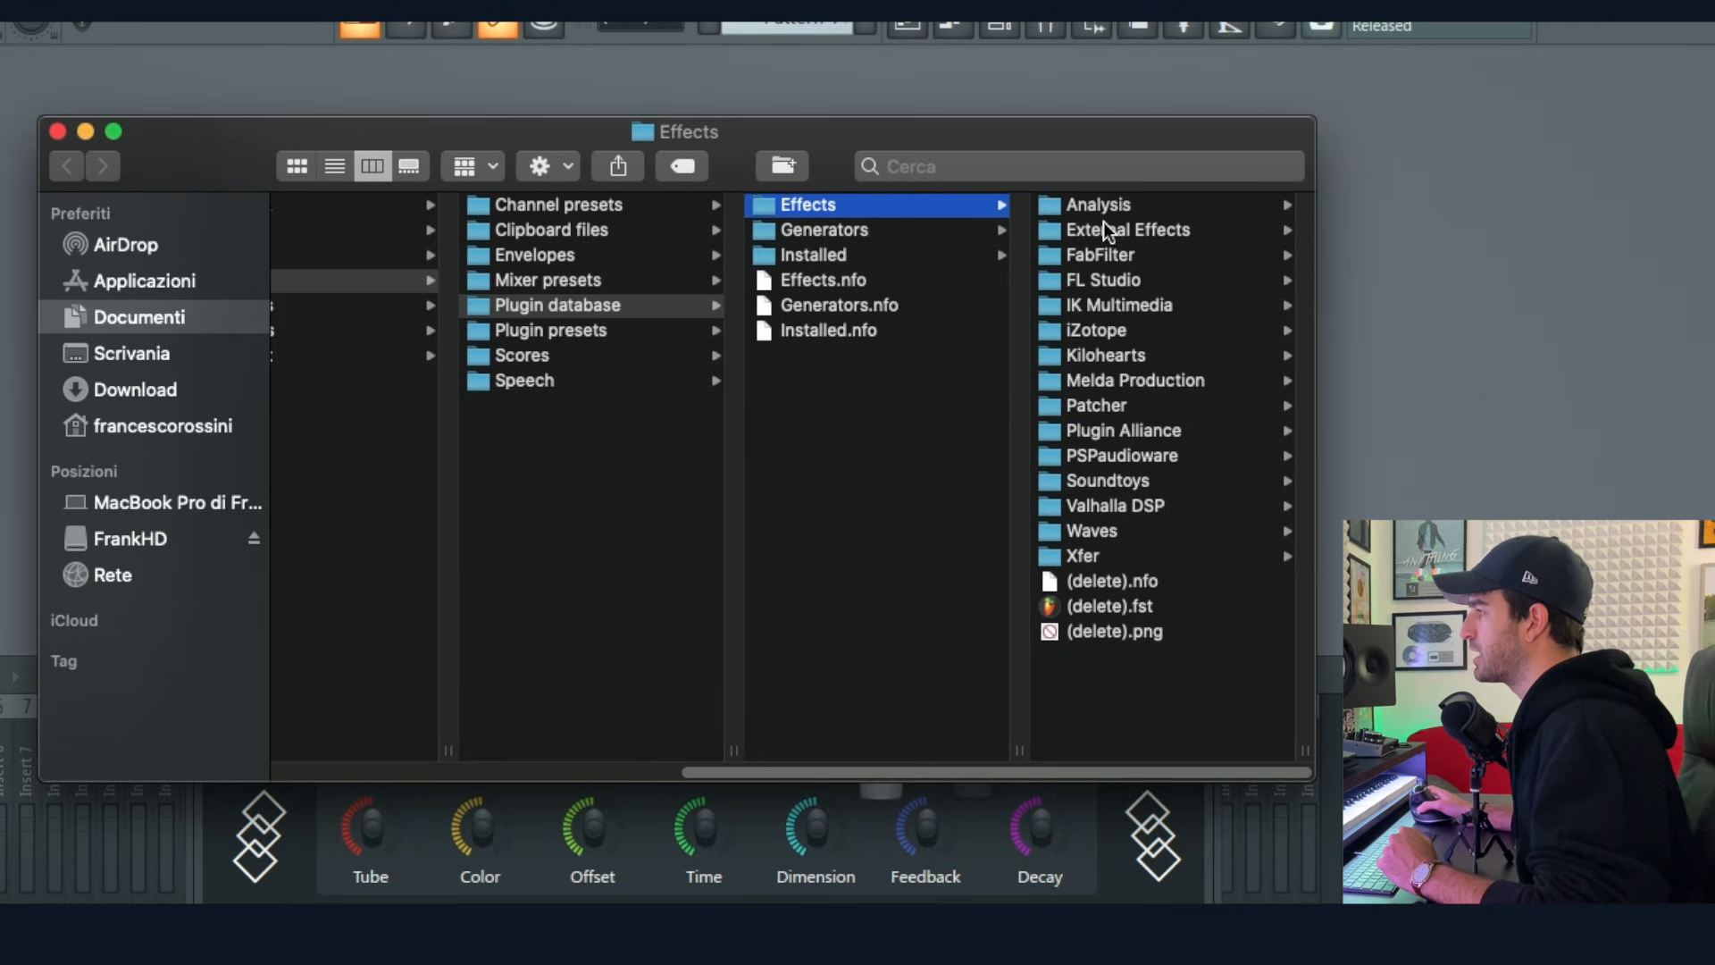
- Browse the Effects vendor subfolders and create a new folder named EXAMPLE there
{"action": "left_click", "coordinate": [1128, 230]}
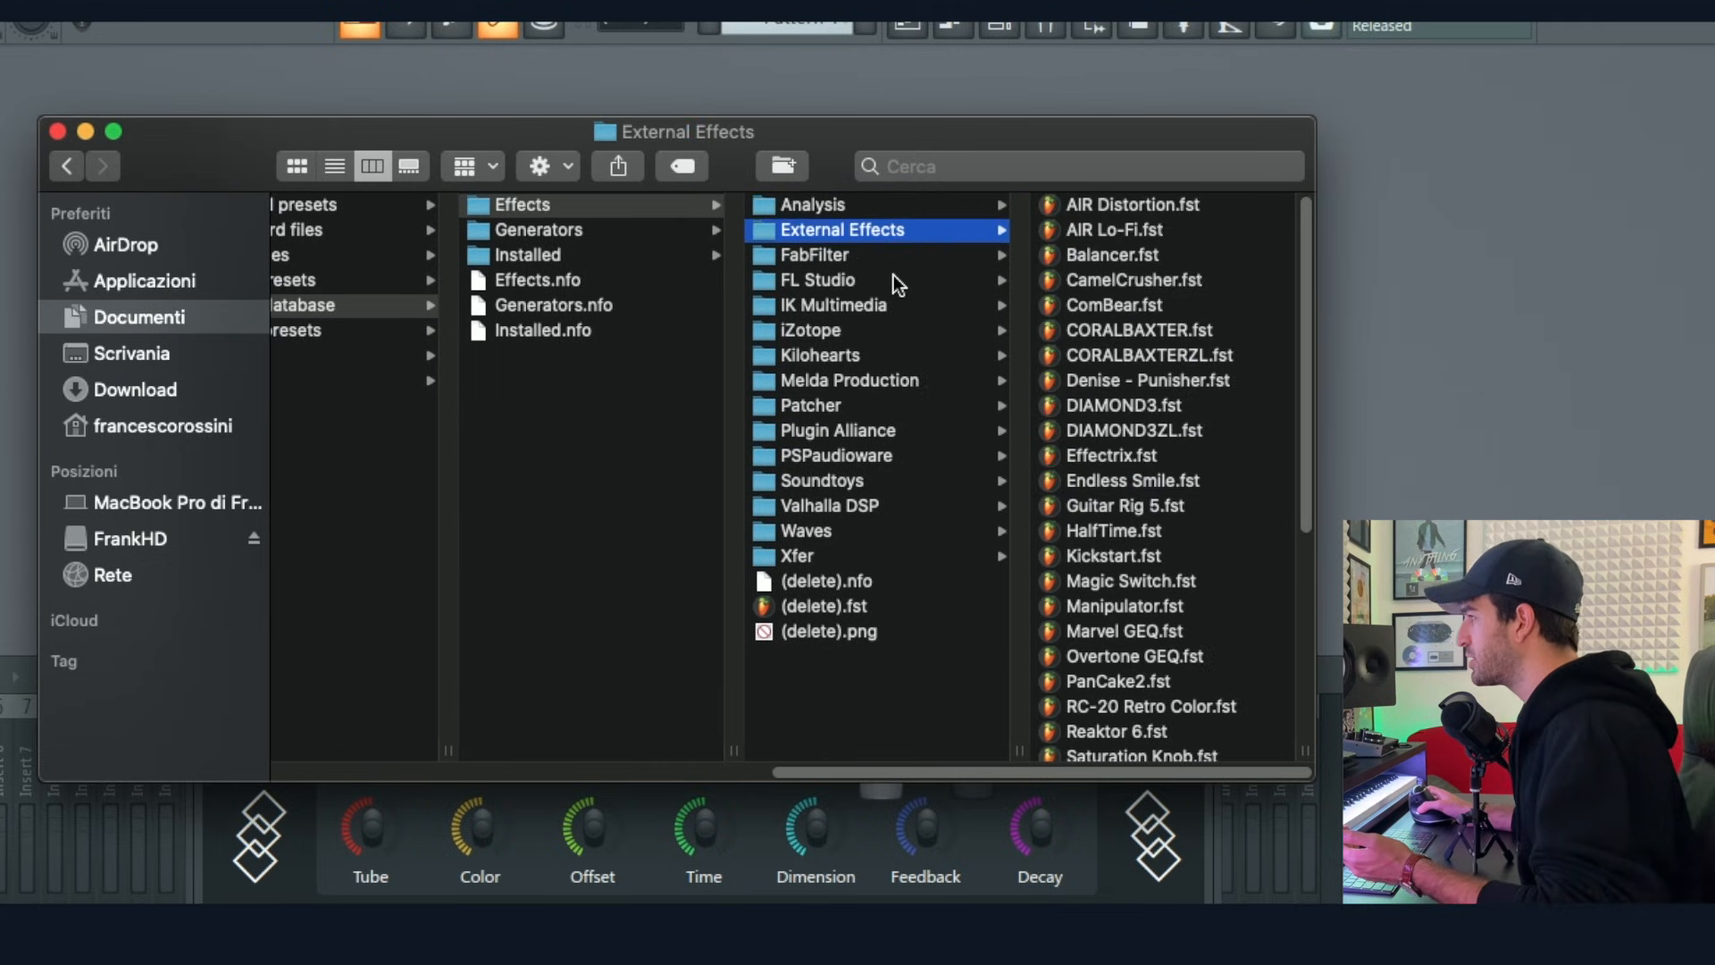
{"action": "left_click", "coordinate": [809, 331]}
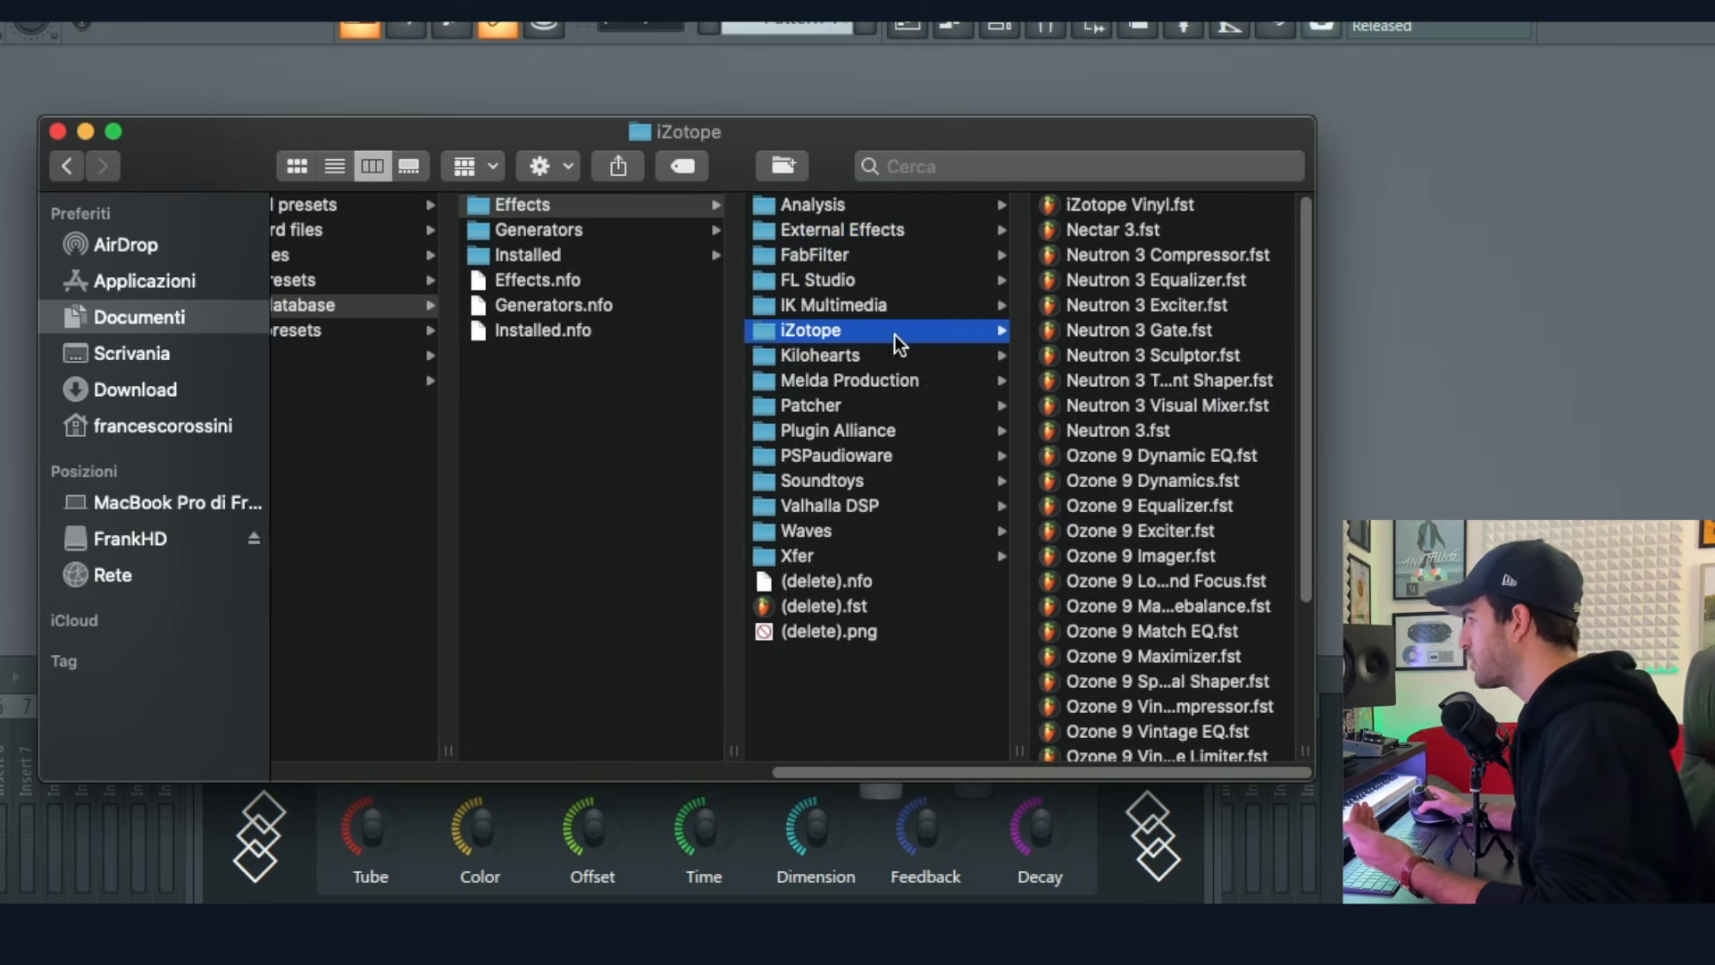
{"action": "left_click", "coordinate": [827, 602]}
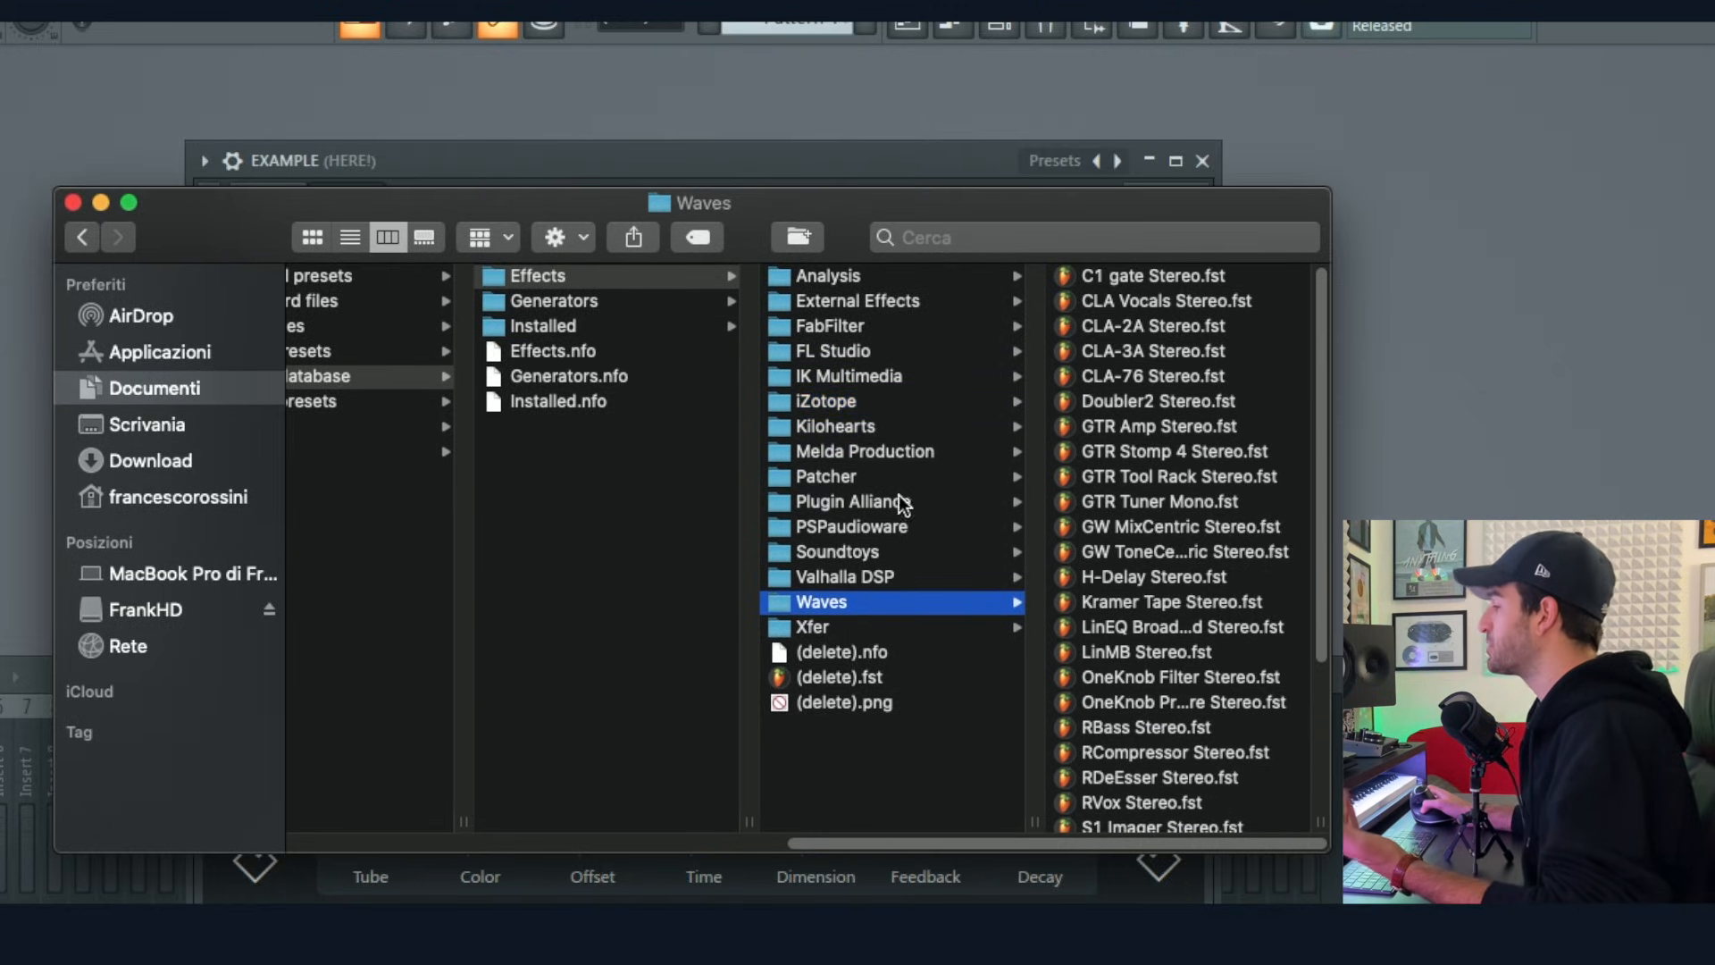
{"action": "mouse_move", "coordinate": [814, 486]}
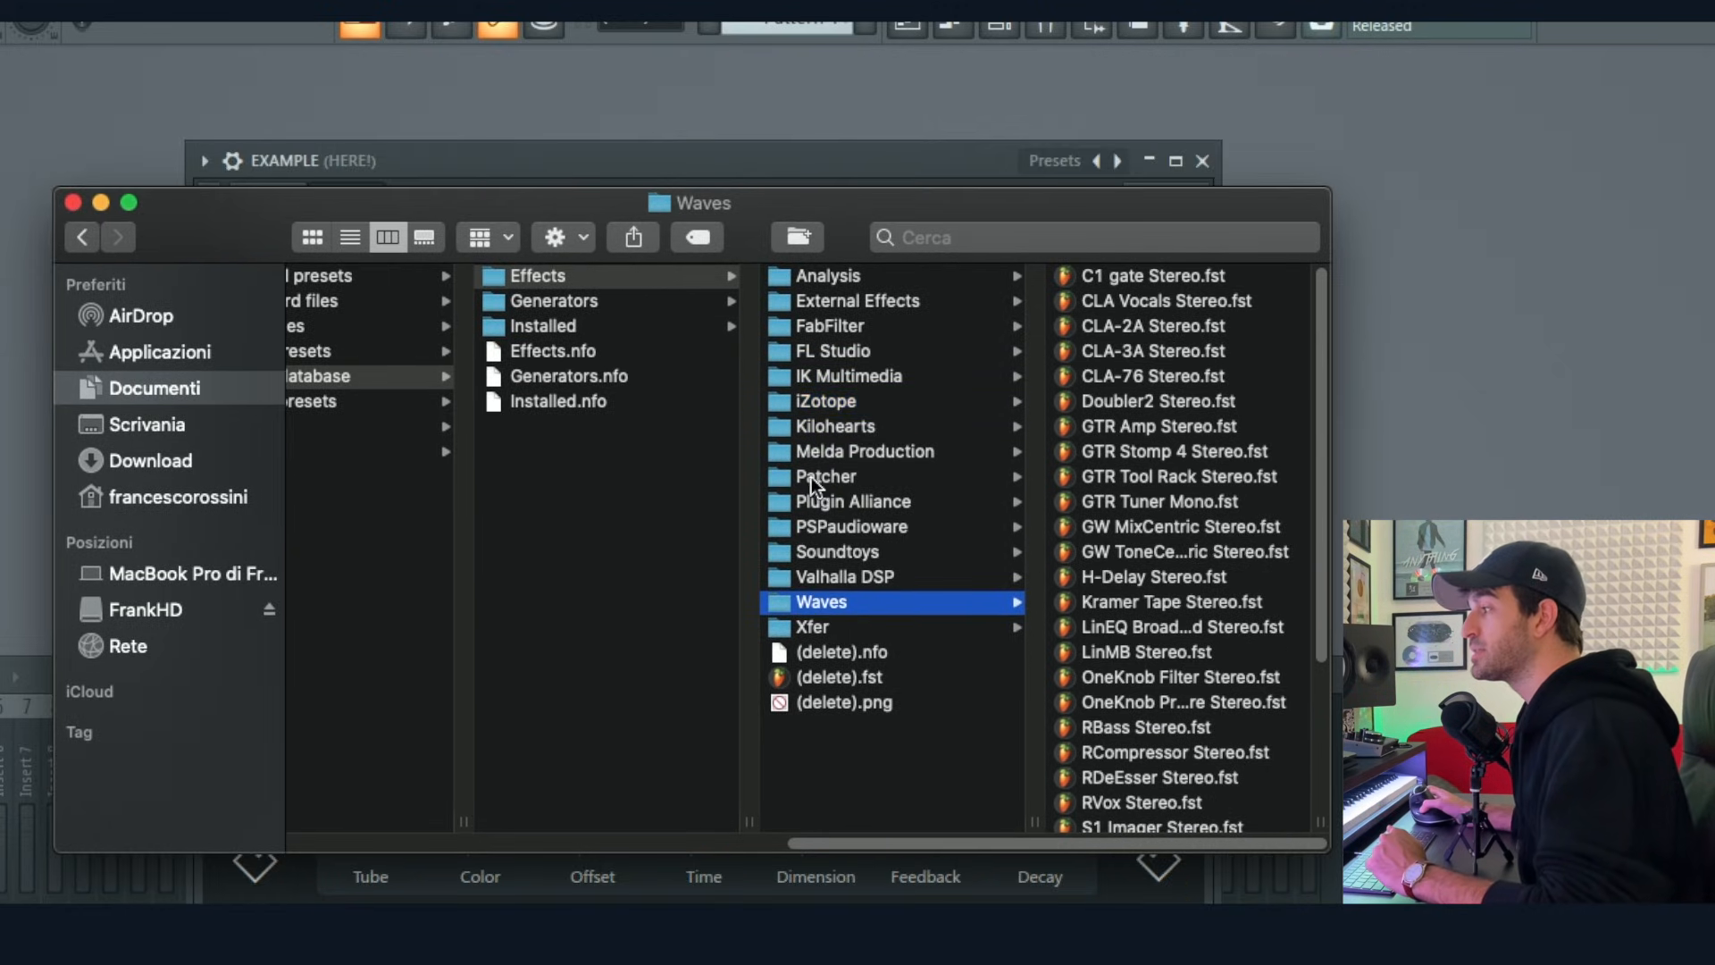
{"action": "left_click", "coordinate": [827, 475]}
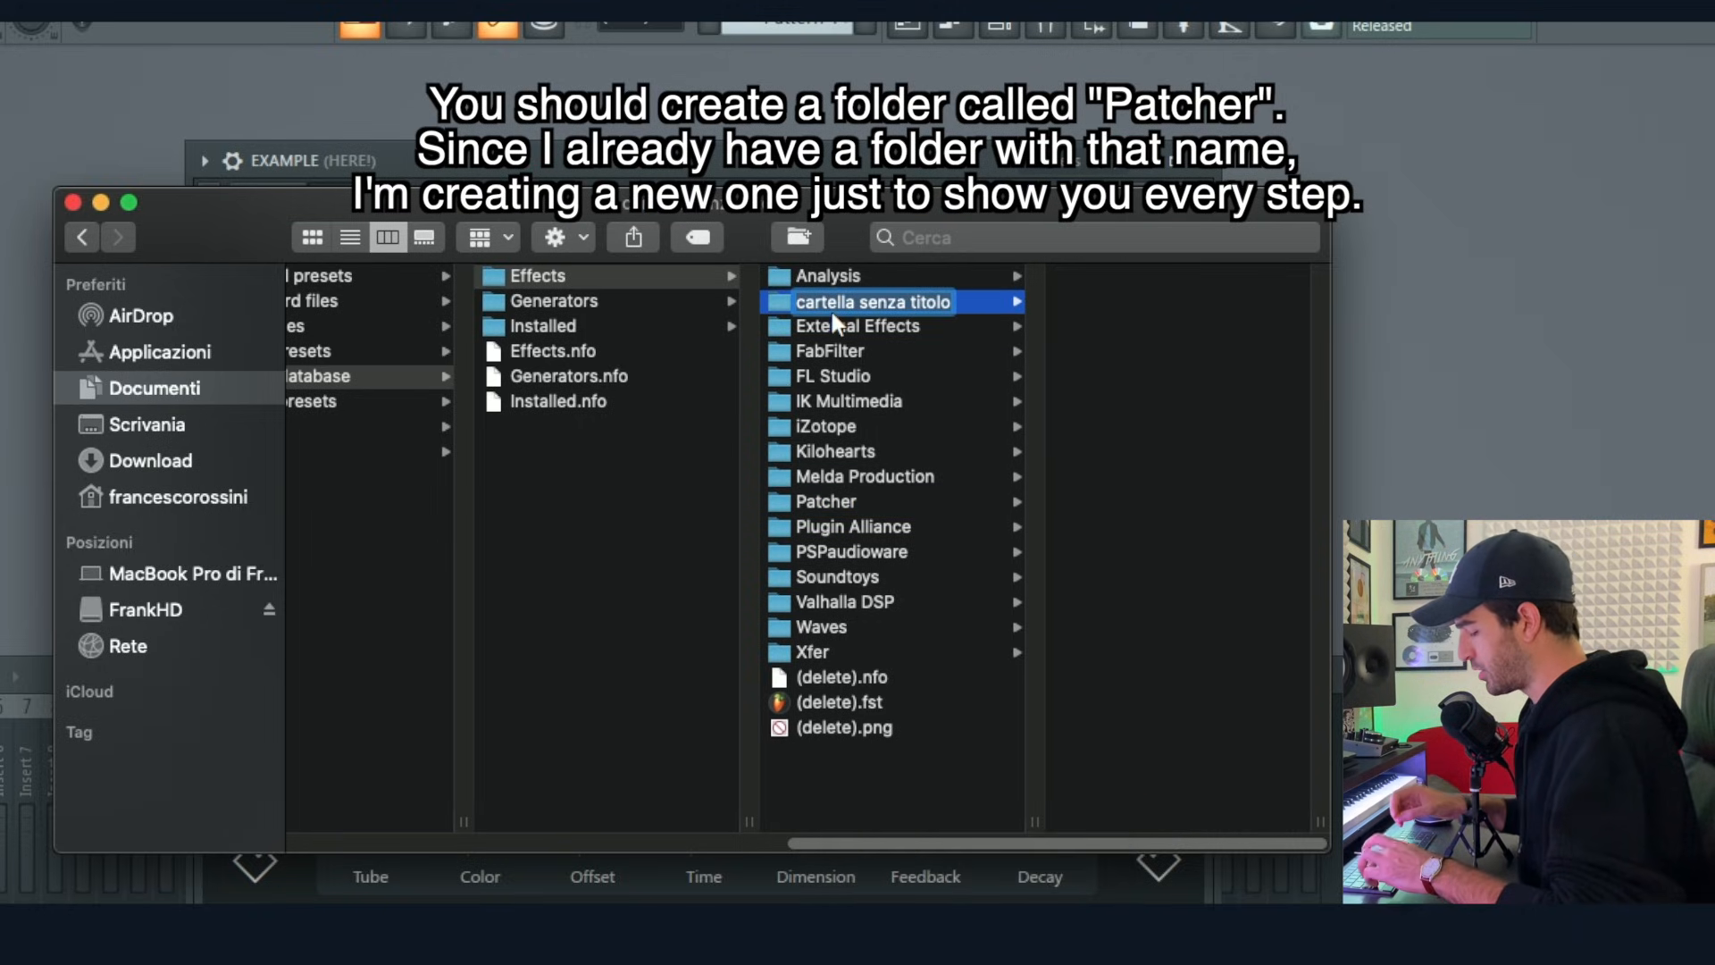
{"action": "type", "text": "EXAMPLE"}
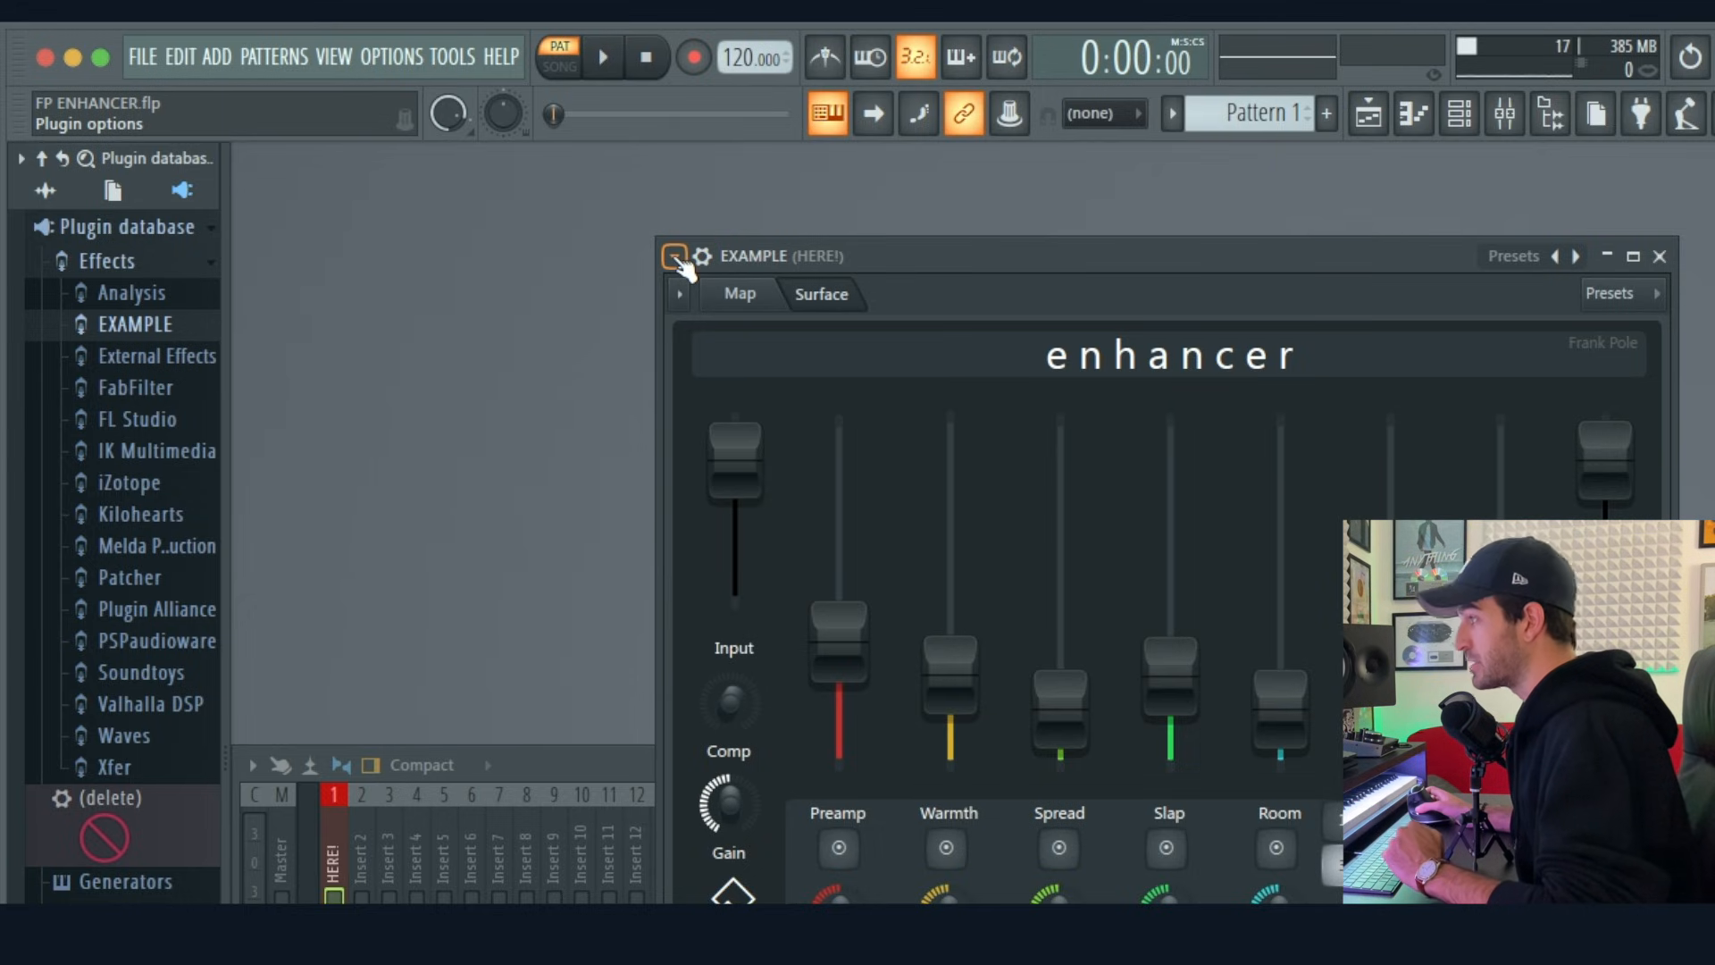
- Add the patch to the plugin database as a favorite under the EXAMPLE subcategory
{"action": "left_click", "coordinate": [675, 255]}
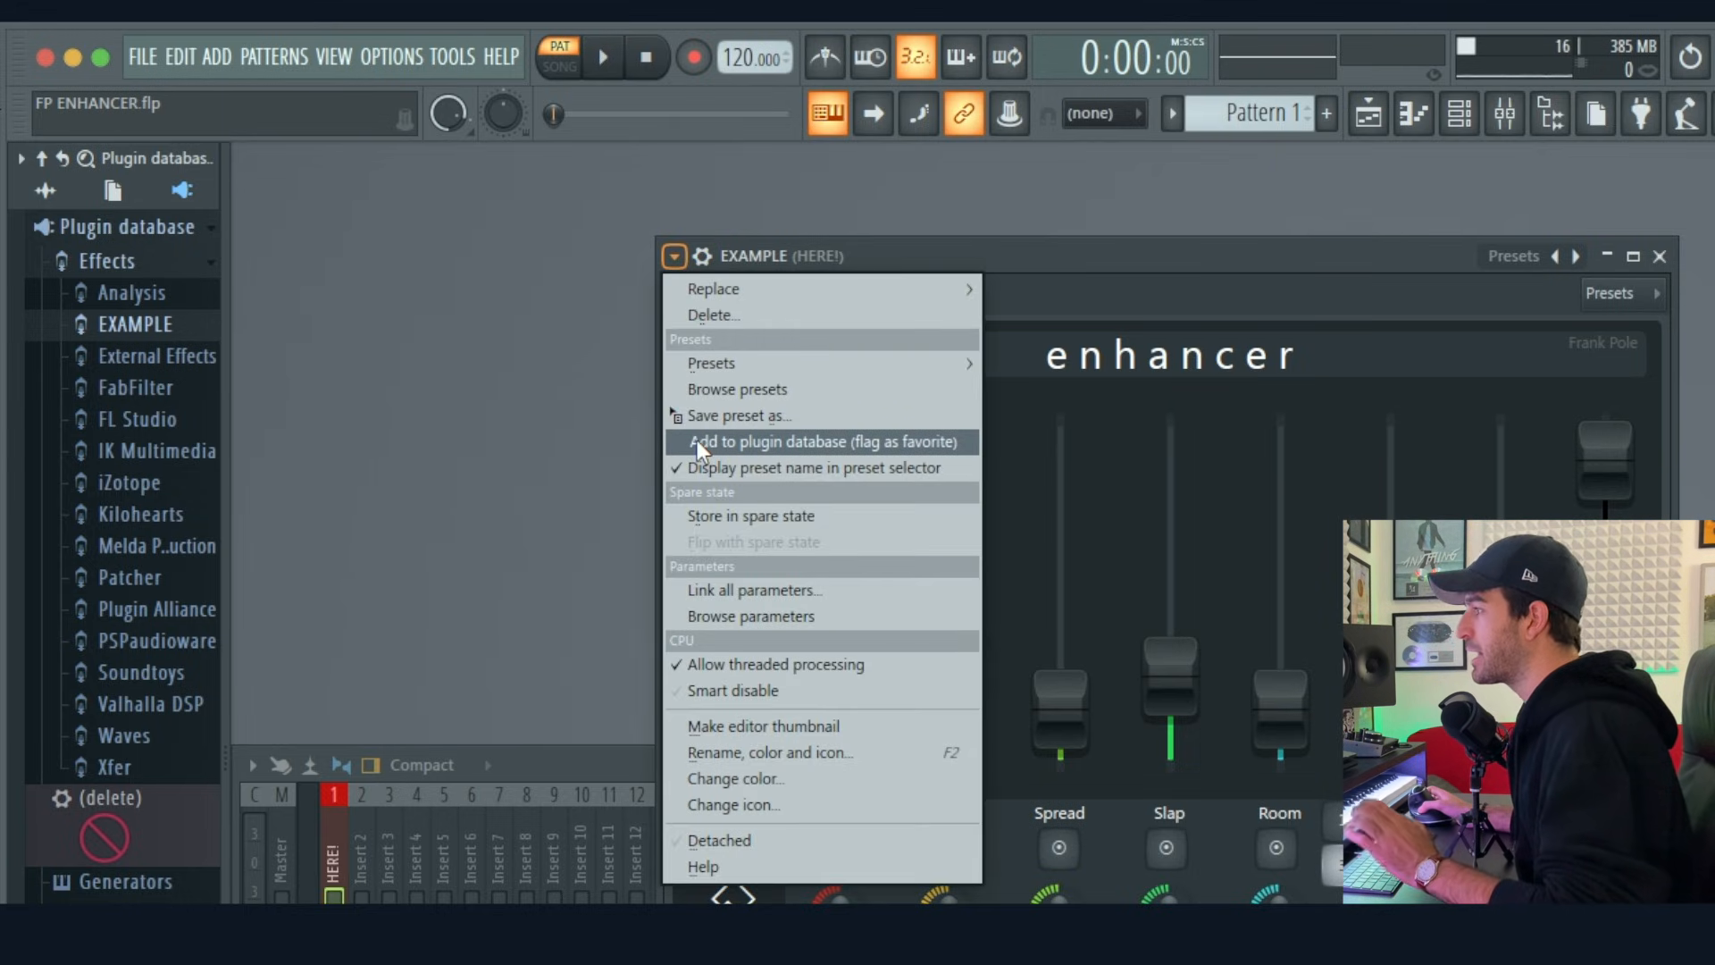
{"action": "mouse_move", "coordinate": [891, 454]}
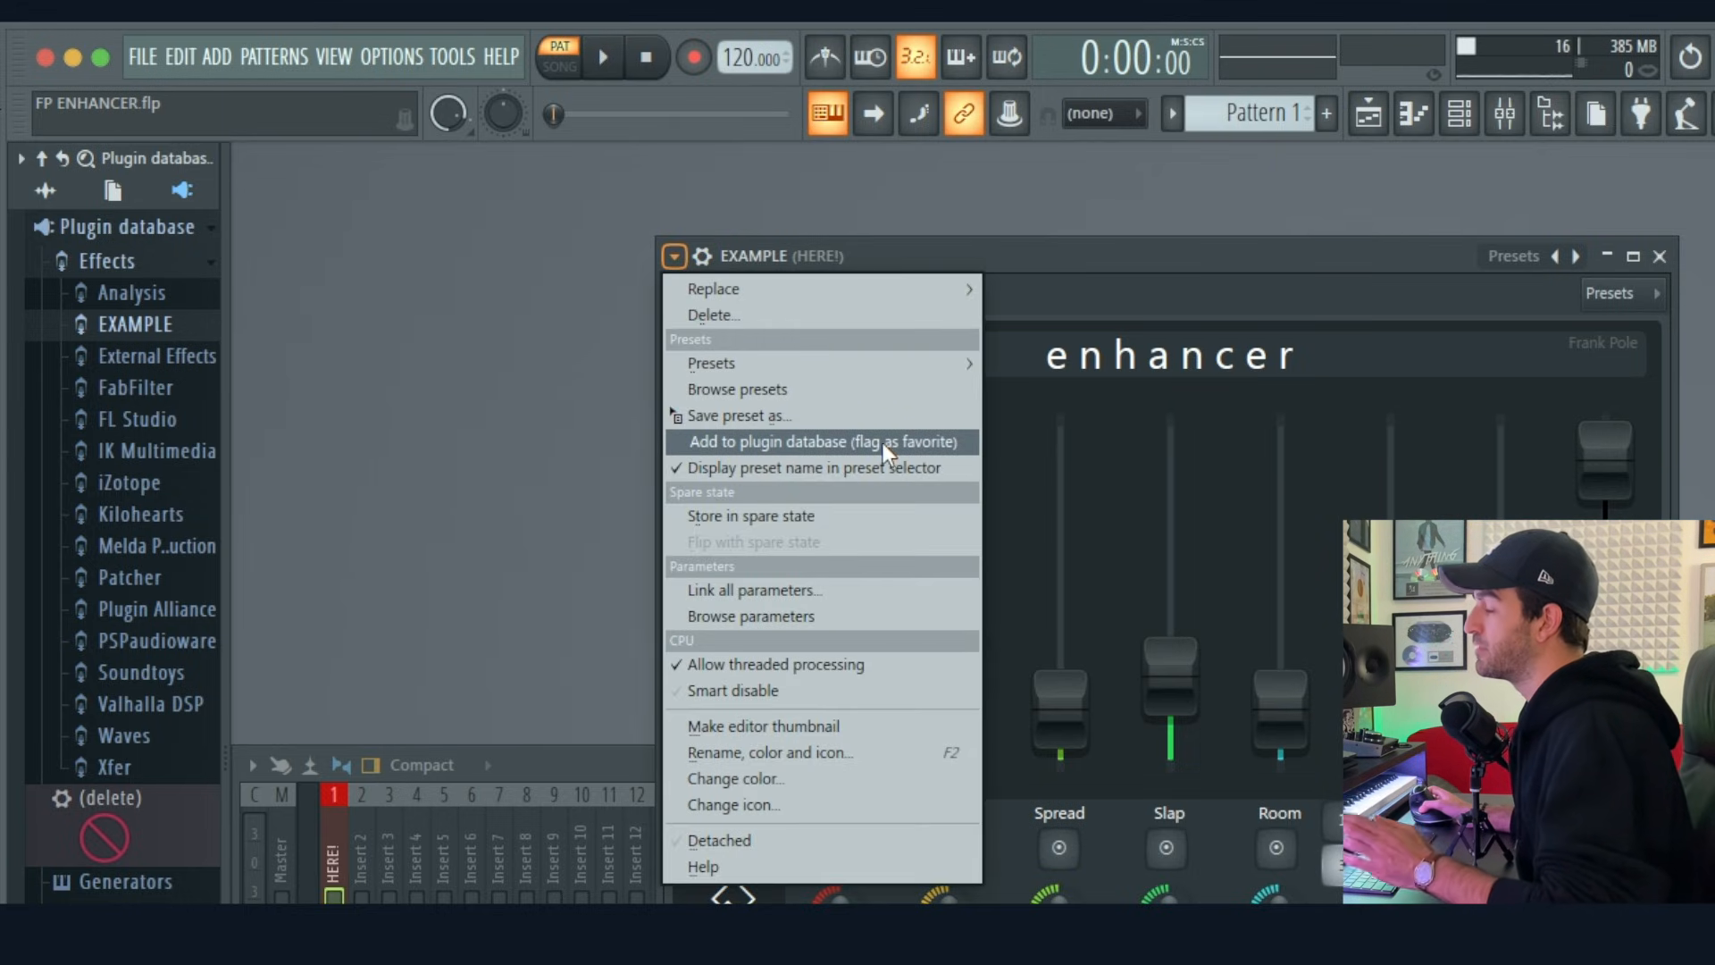
{"action": "left_click", "coordinate": [821, 442]}
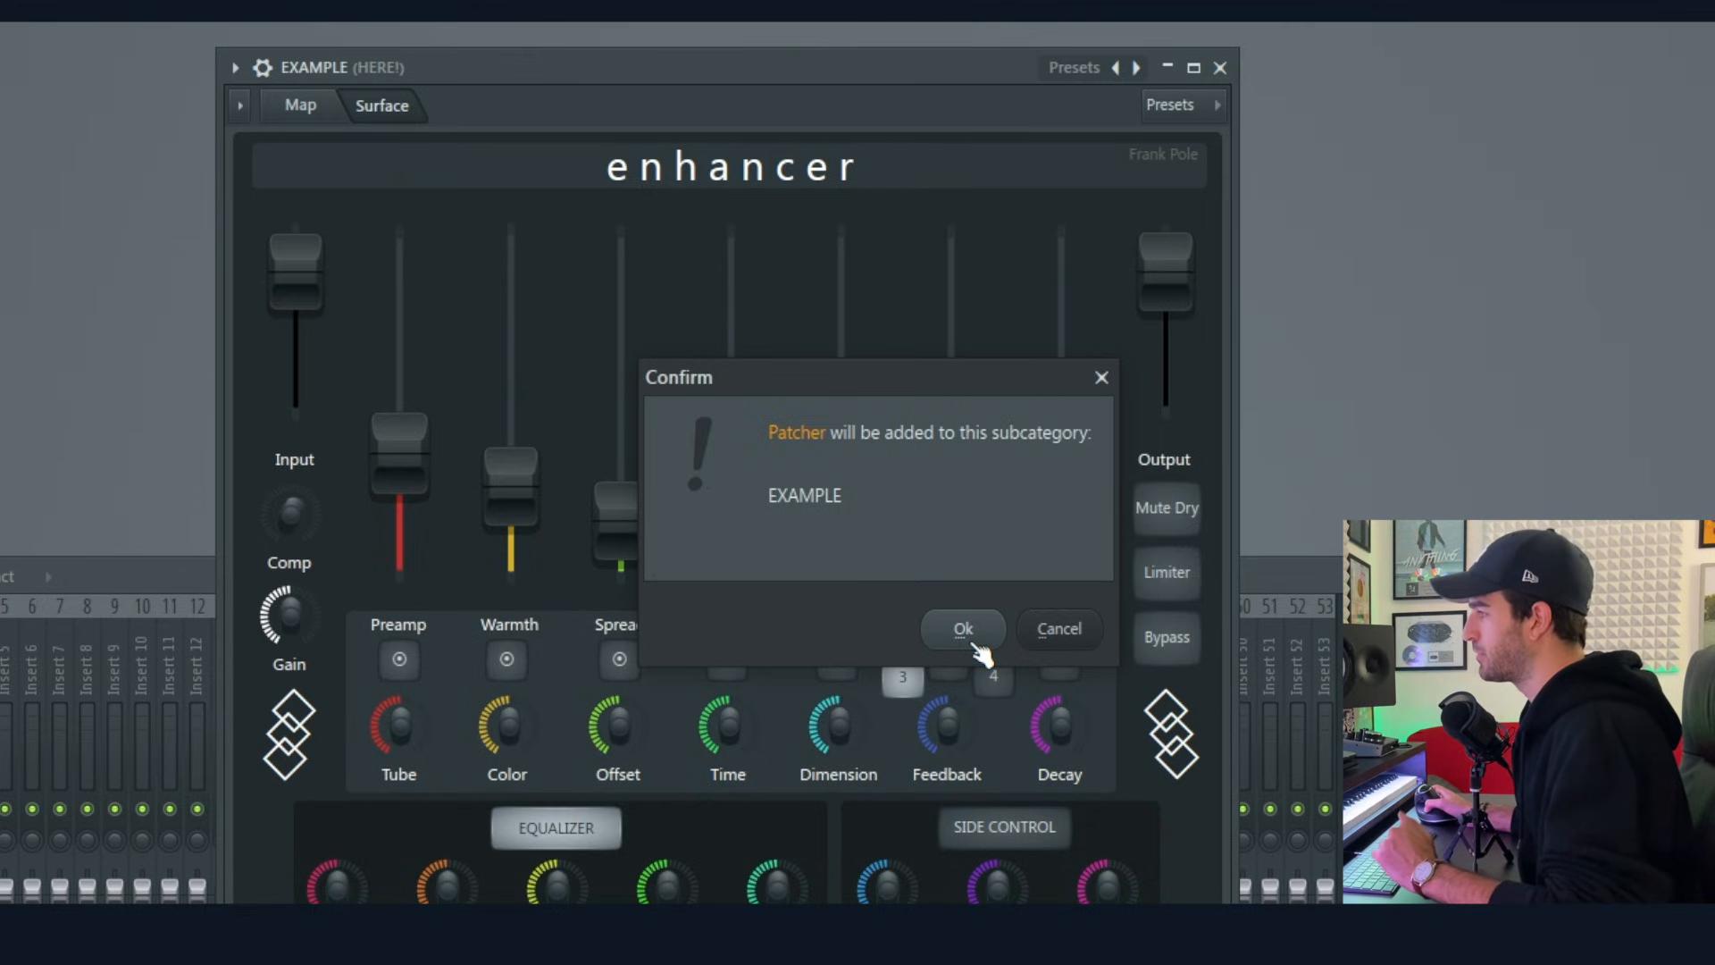
{"action": "left_click", "coordinate": [961, 629]}
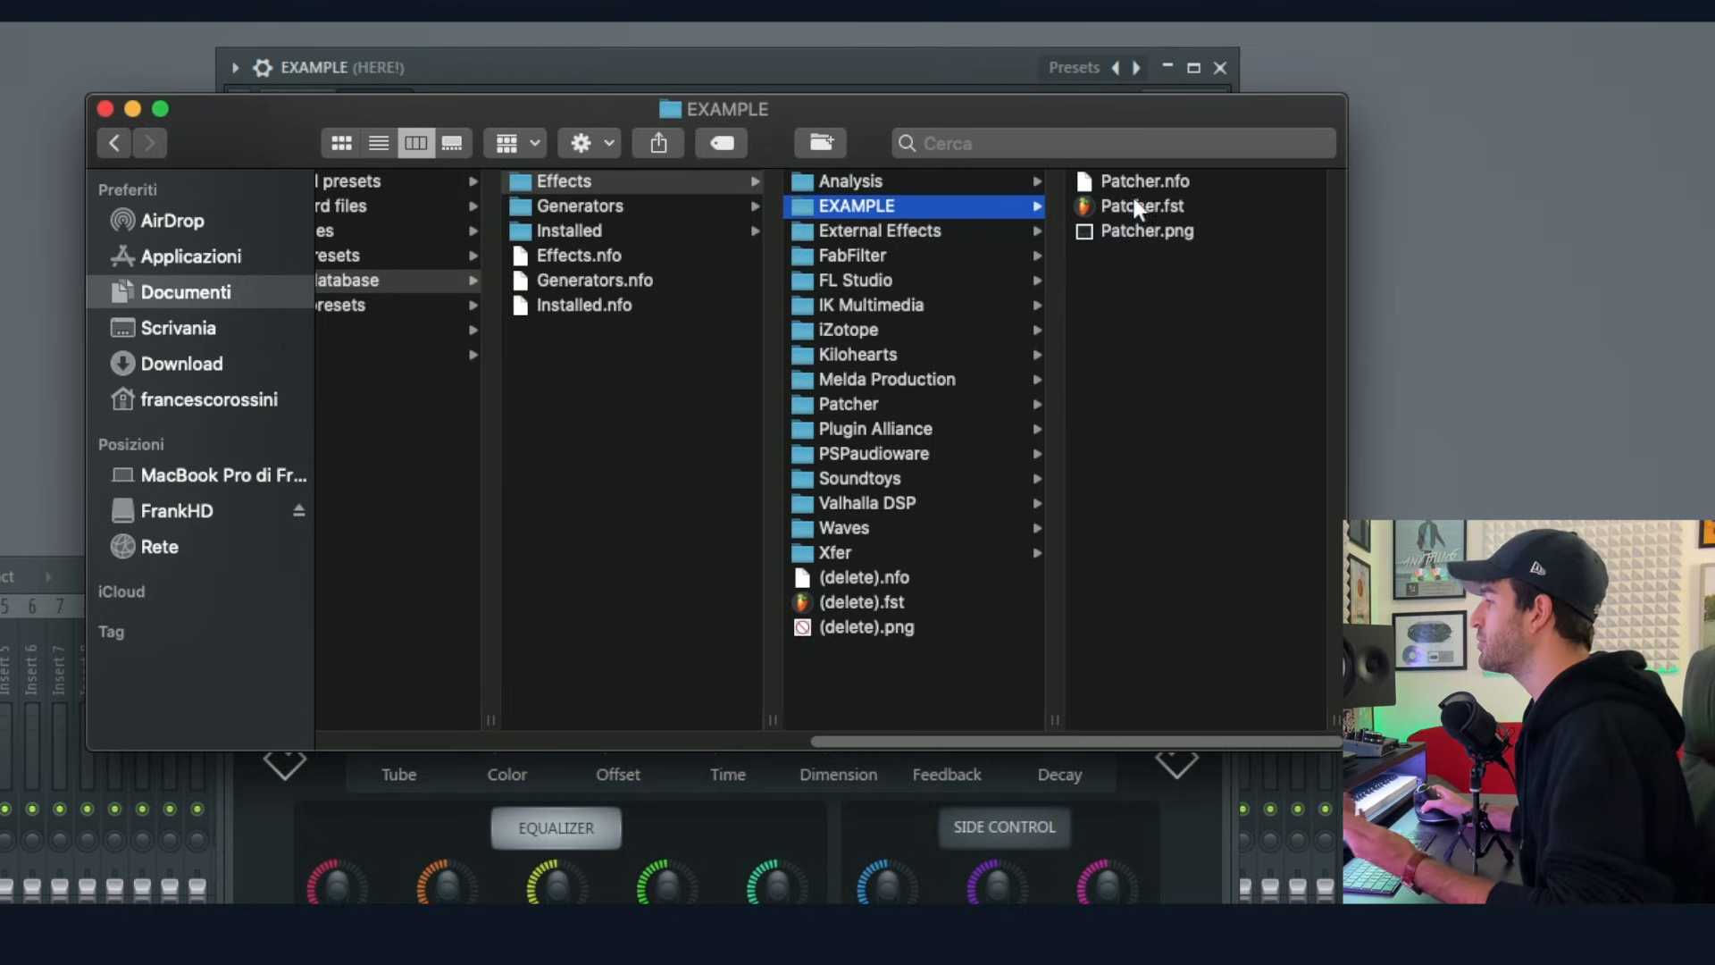
{"action": "mouse_move", "coordinate": [1151, 236]}
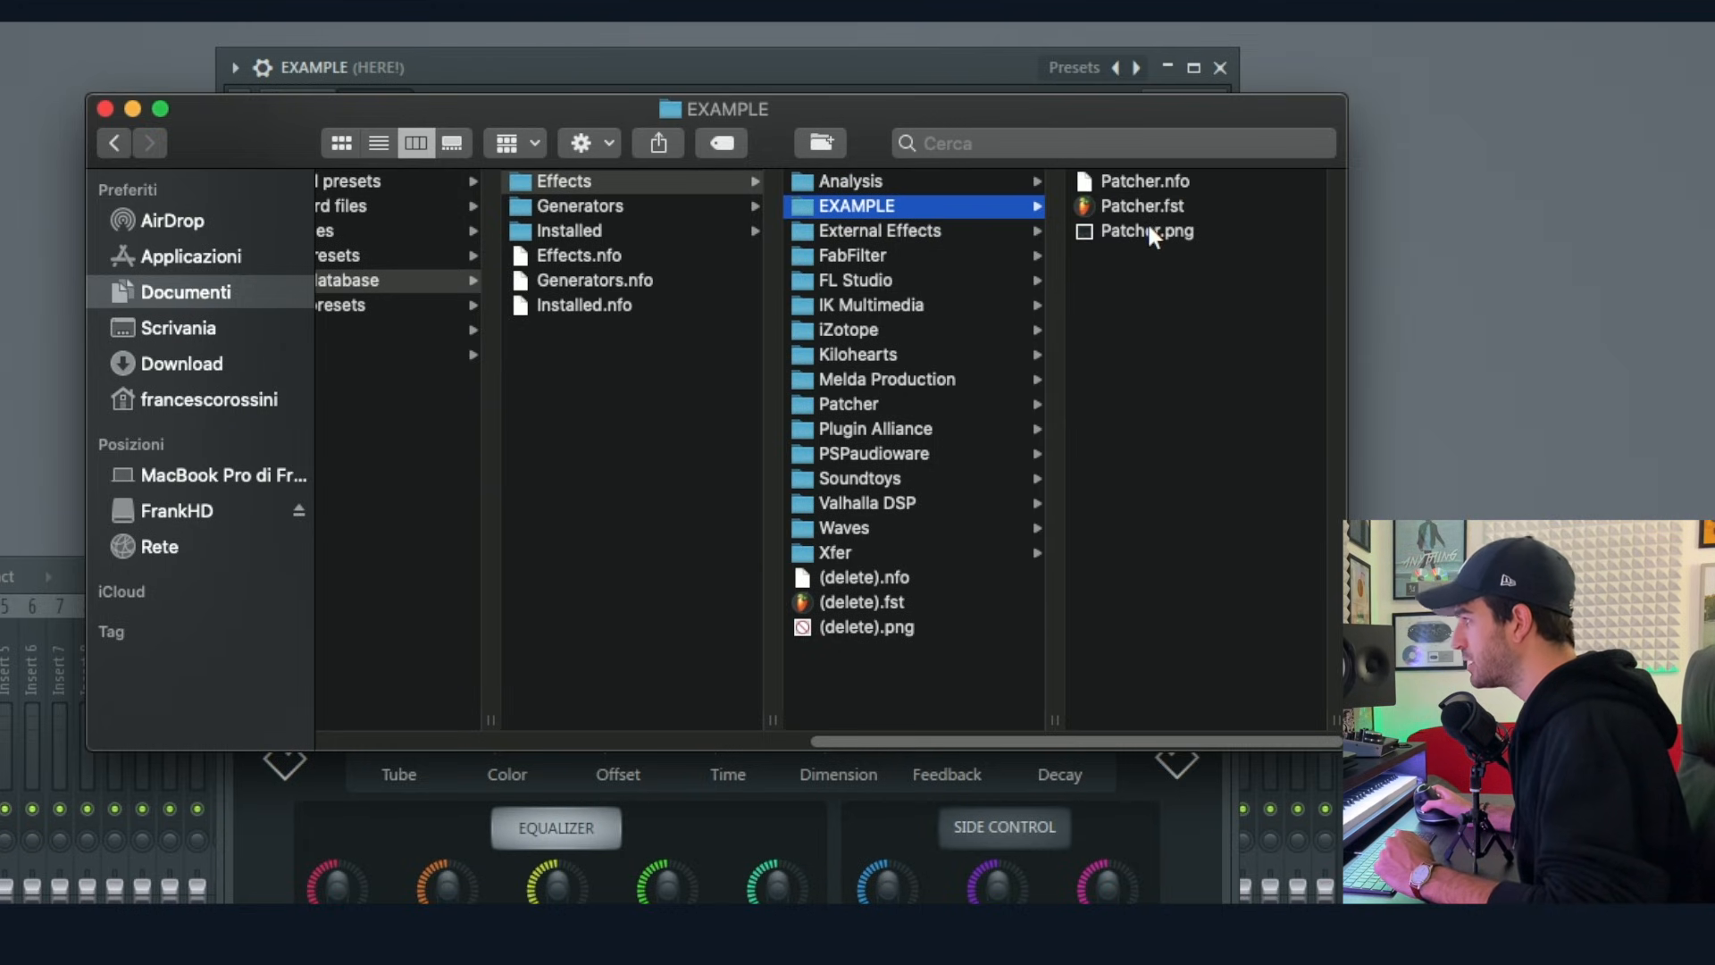
- Trash Patcher.nfo and Patcher.png, then rename Patcher.fst to EXAMPLE.fst
{"action": "left_click", "coordinate": [1146, 206]}
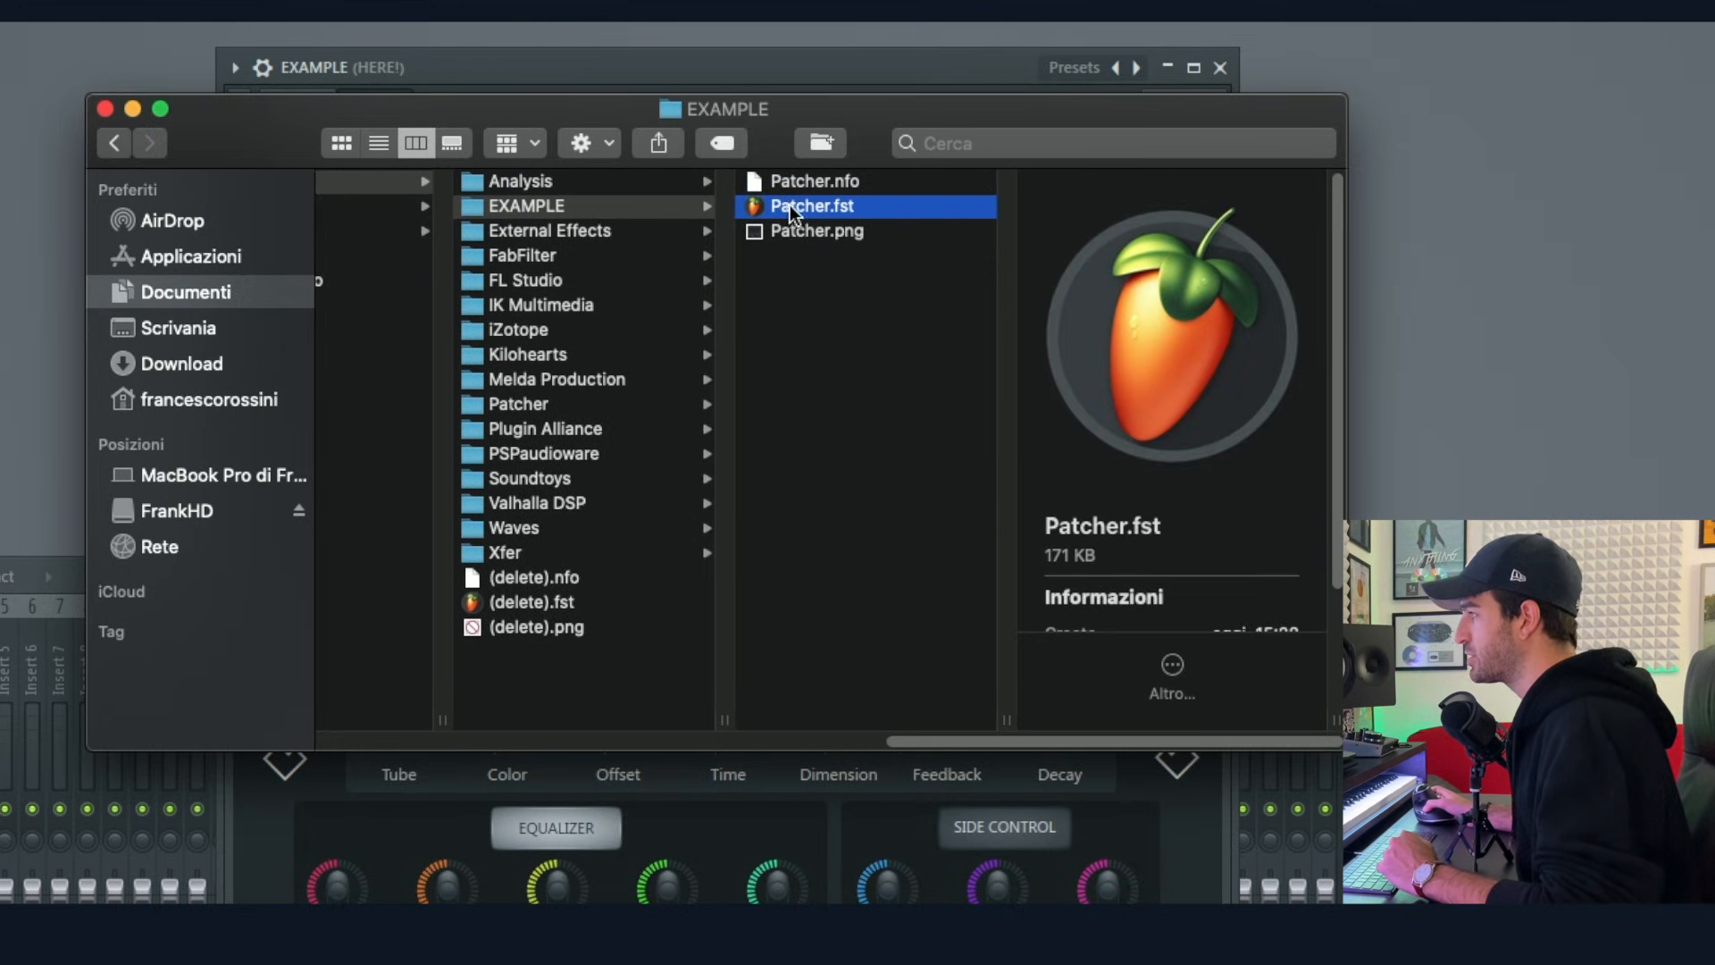
{"action": "left_click", "coordinate": [815, 182]}
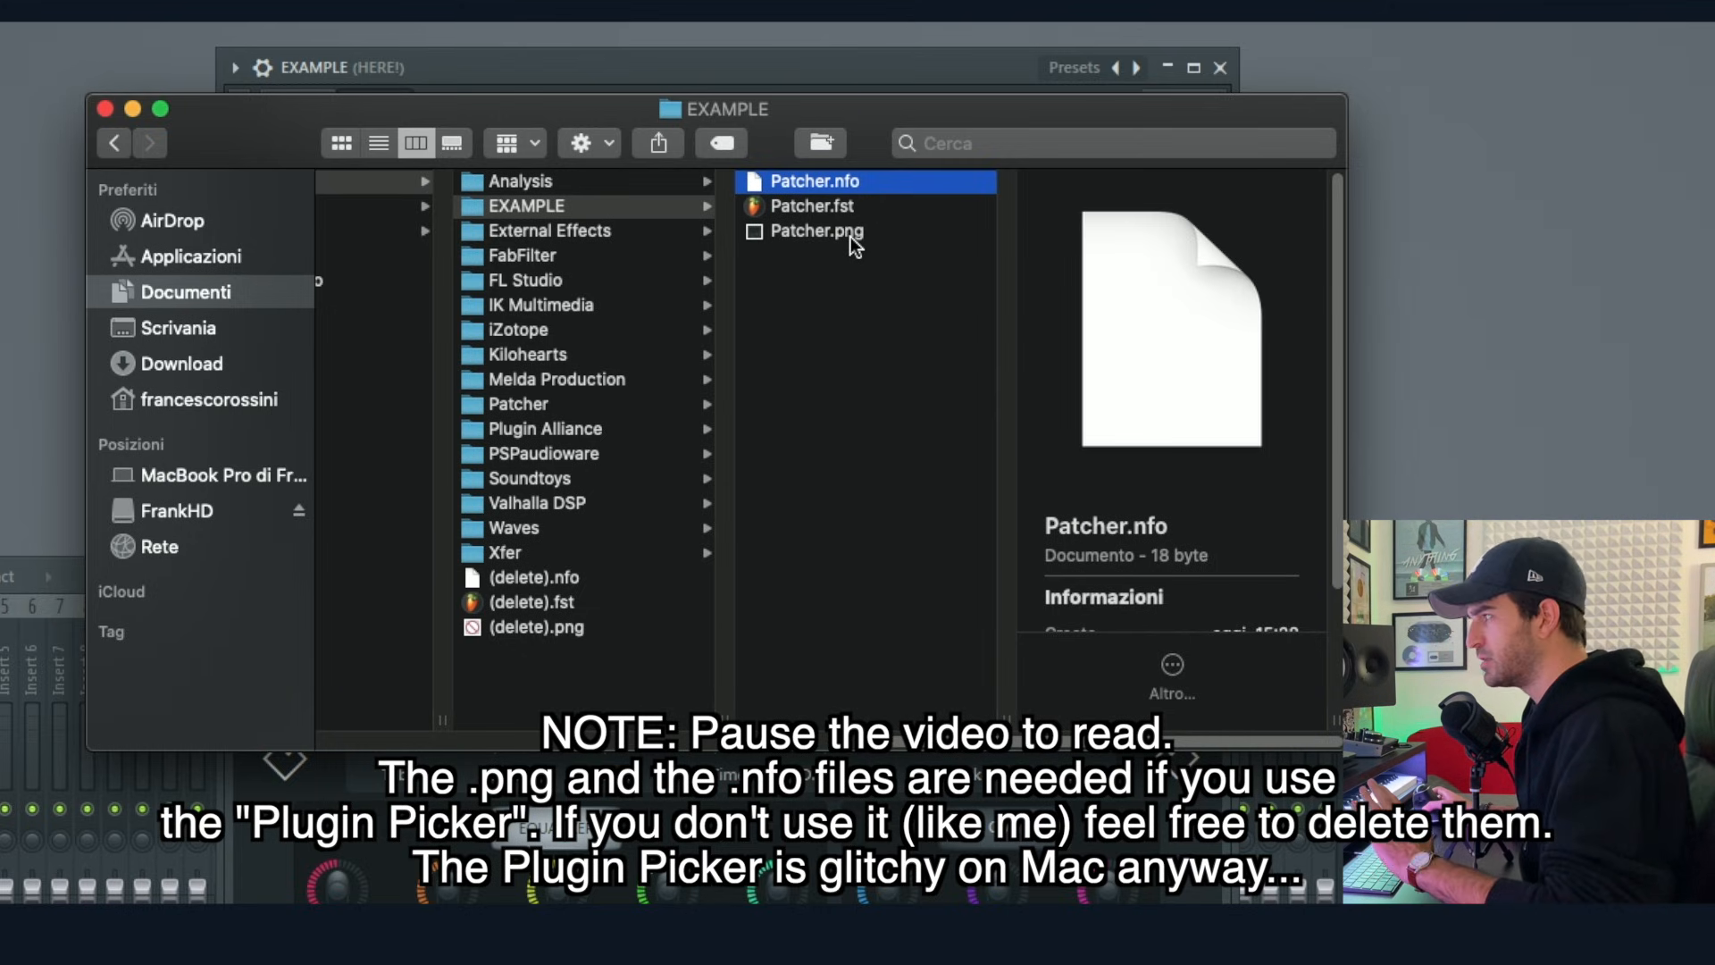
{"action": "right_click", "coordinate": [815, 231]}
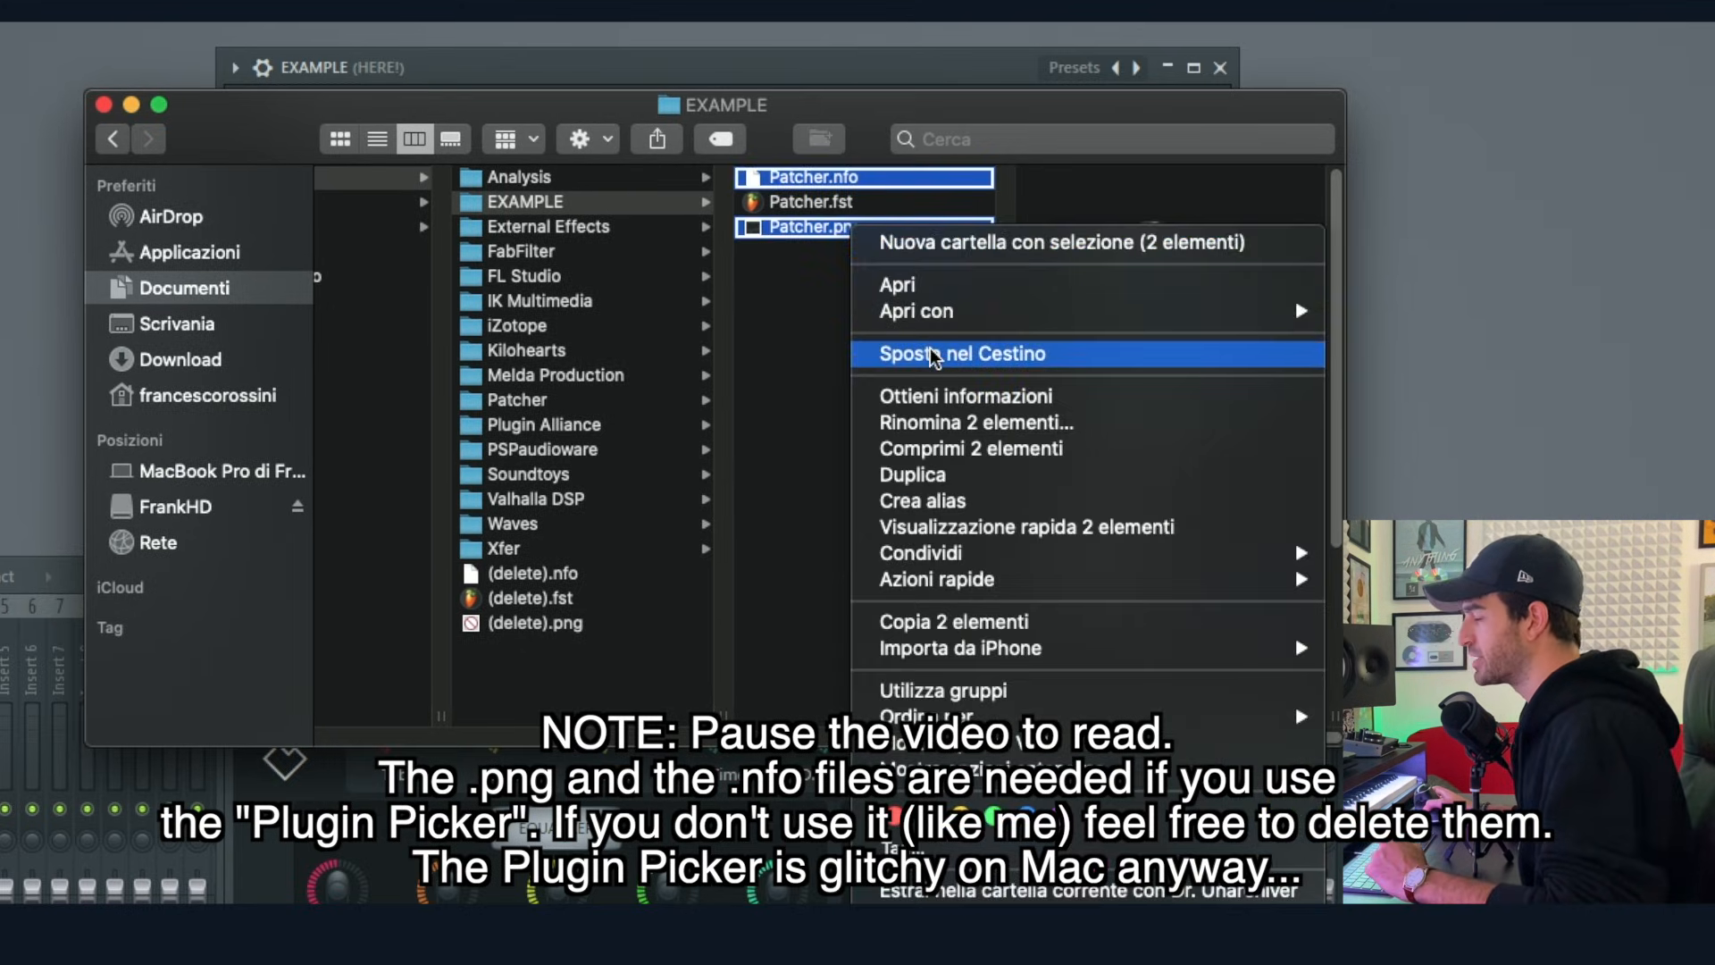
{"action": "left_click", "coordinate": [961, 354]}
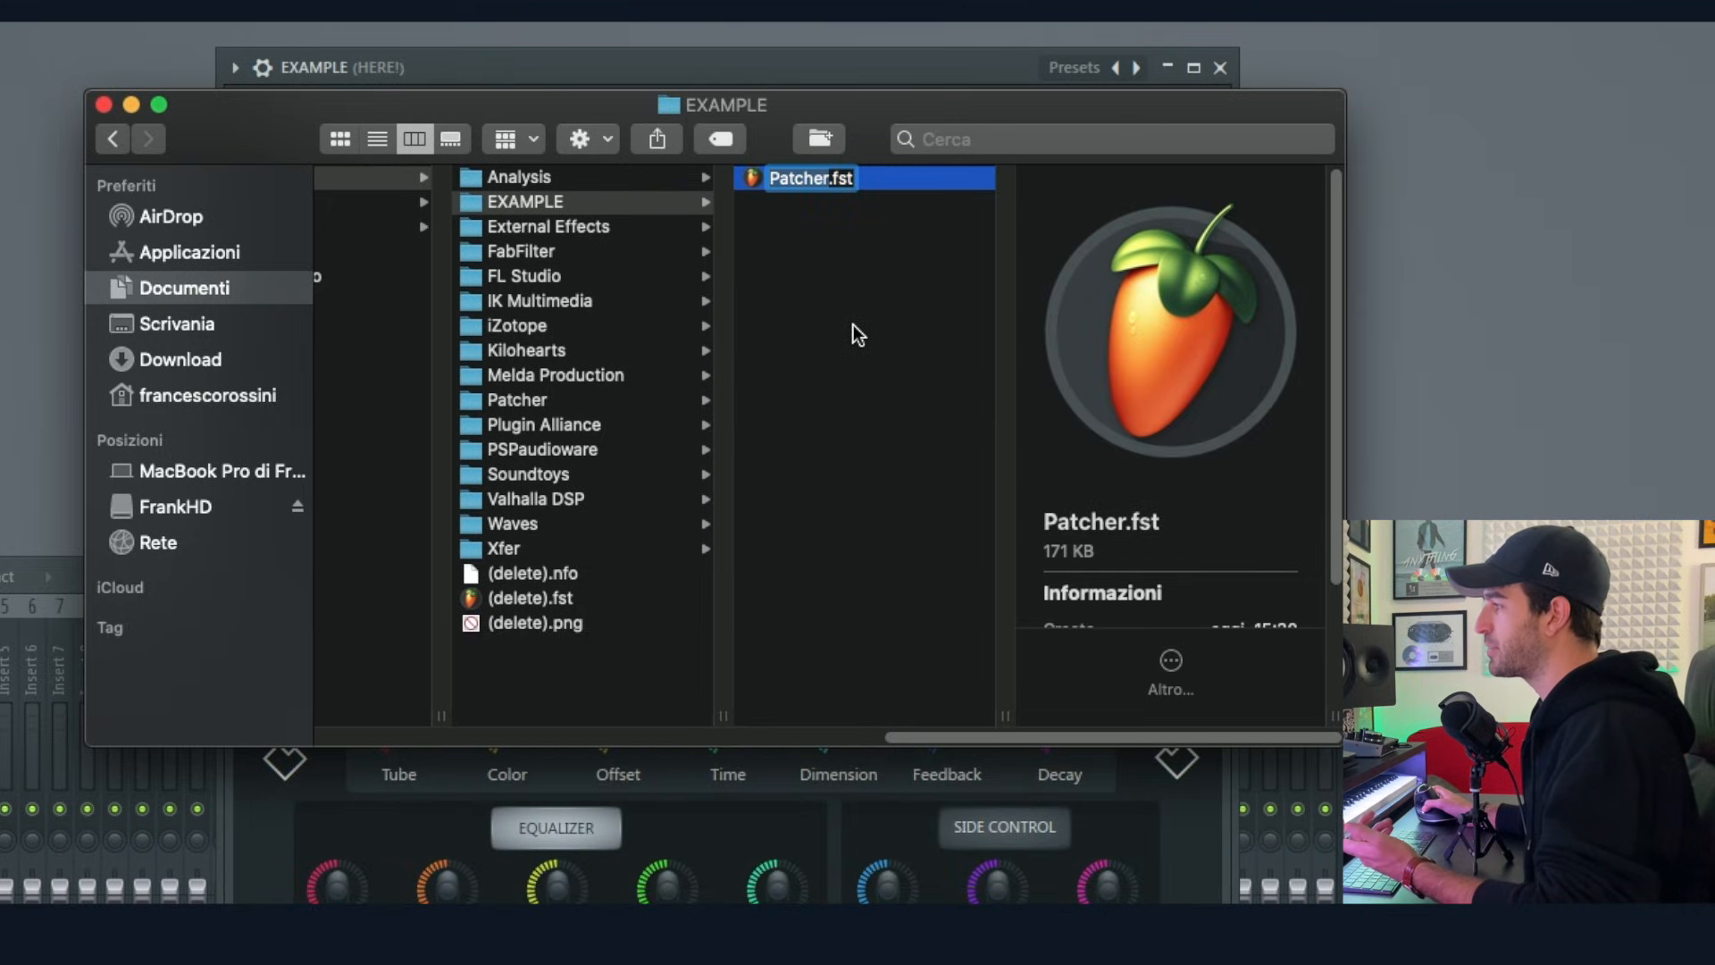
{"action": "type", "text": "EXAMPLE.fst"}
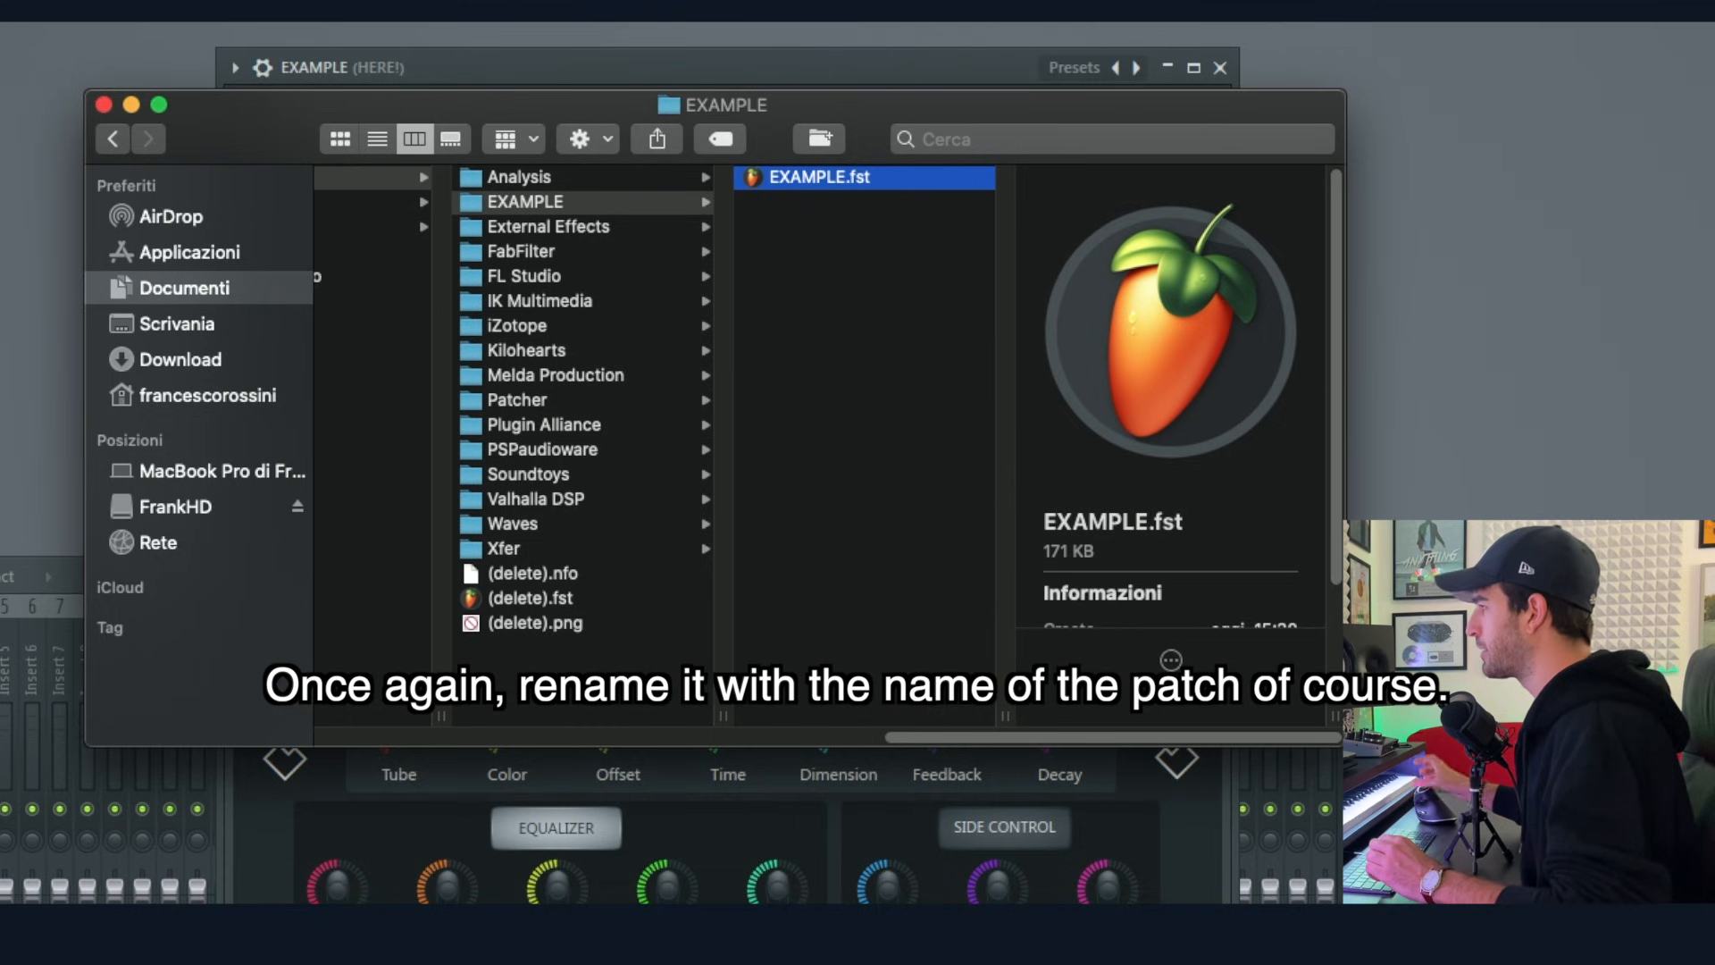
{"action": "mouse_move", "coordinate": [230, 127]}
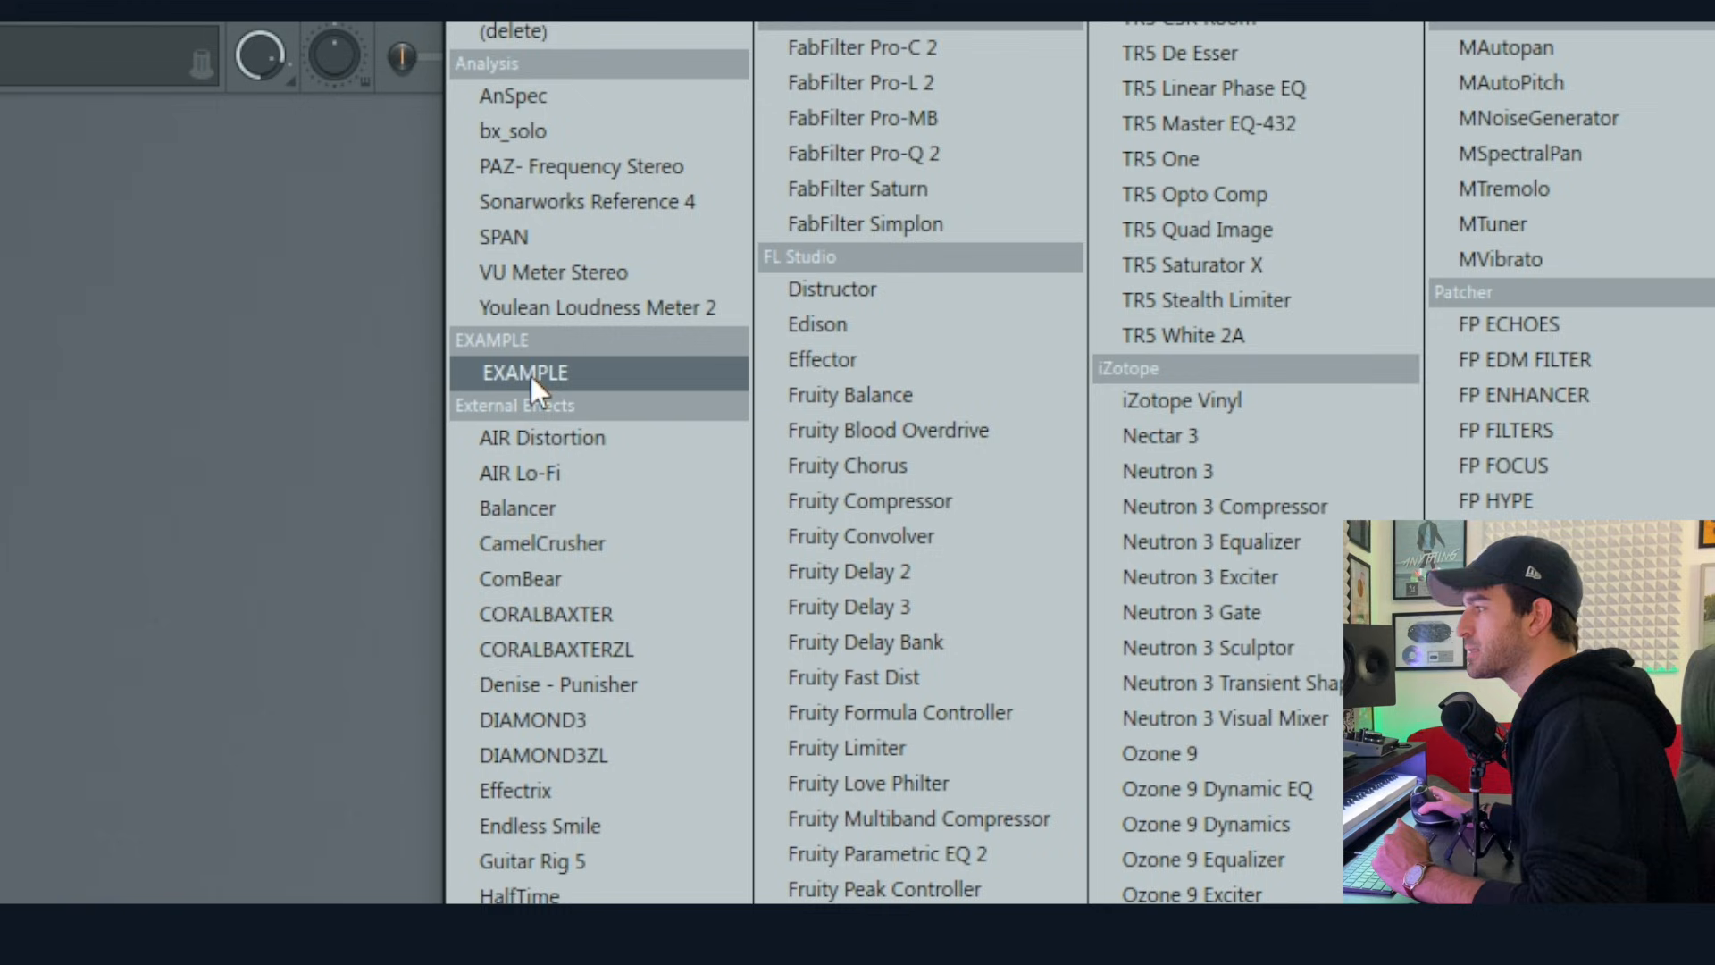
- Load the EXAMPLE effect from its own category into an empty mixer slot
{"action": "left_click", "coordinate": [524, 373]}
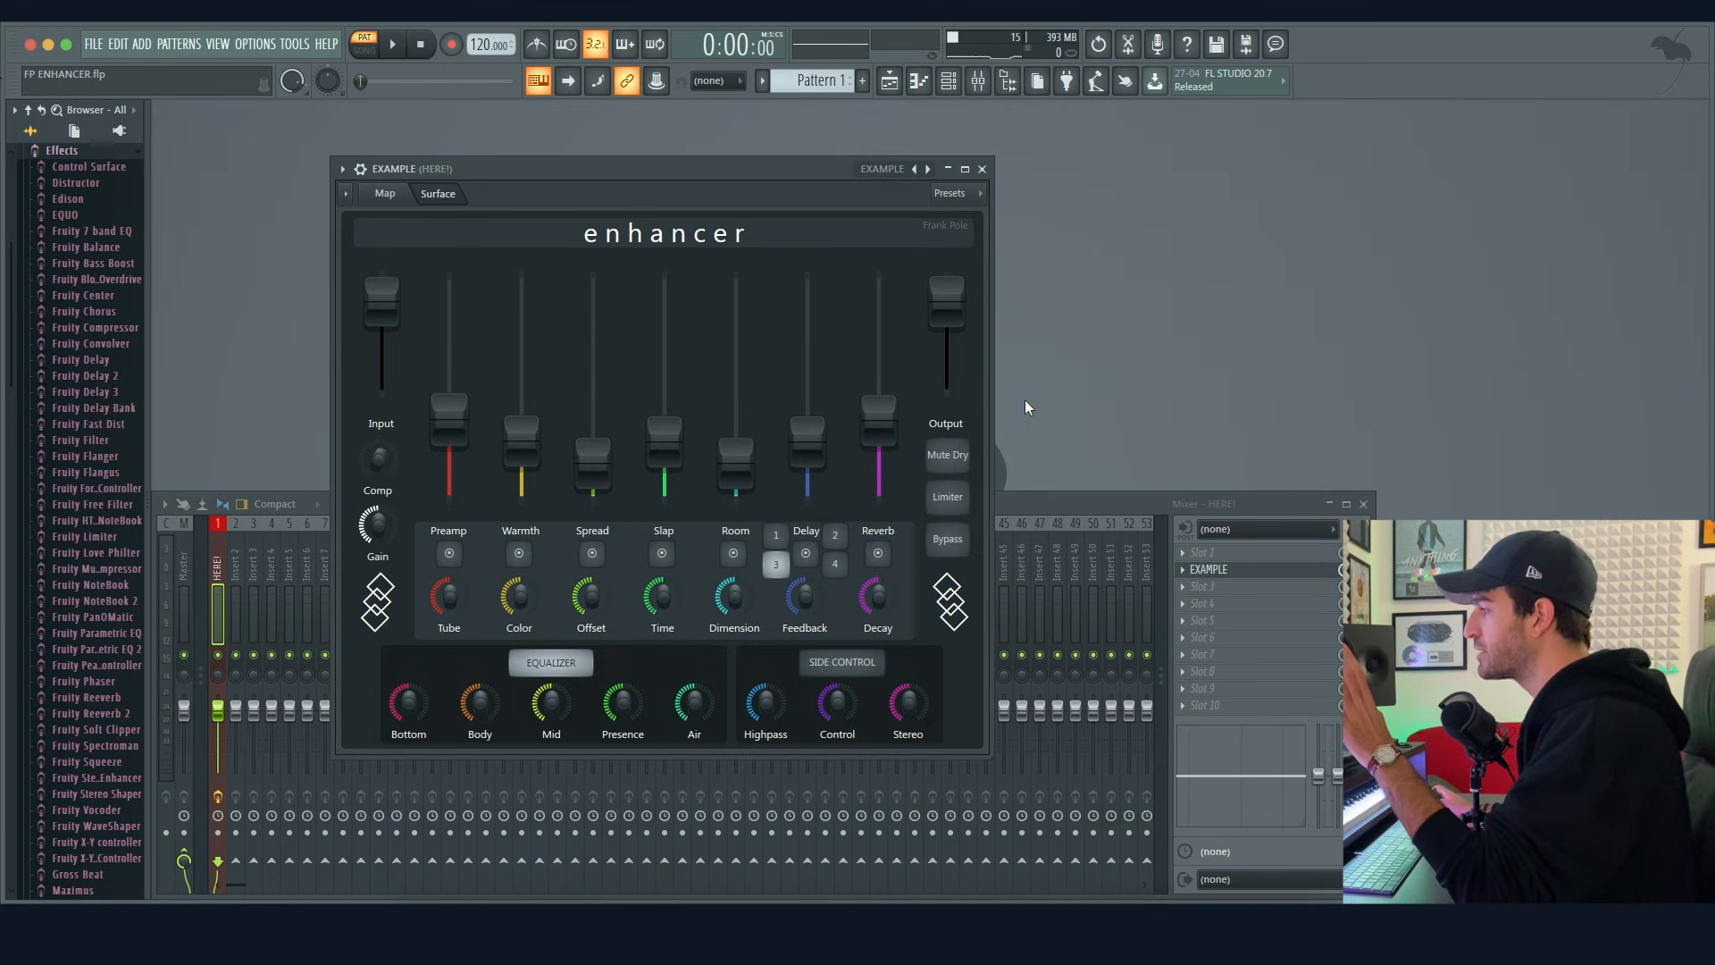
{"action": "left_click", "coordinate": [343, 168]}
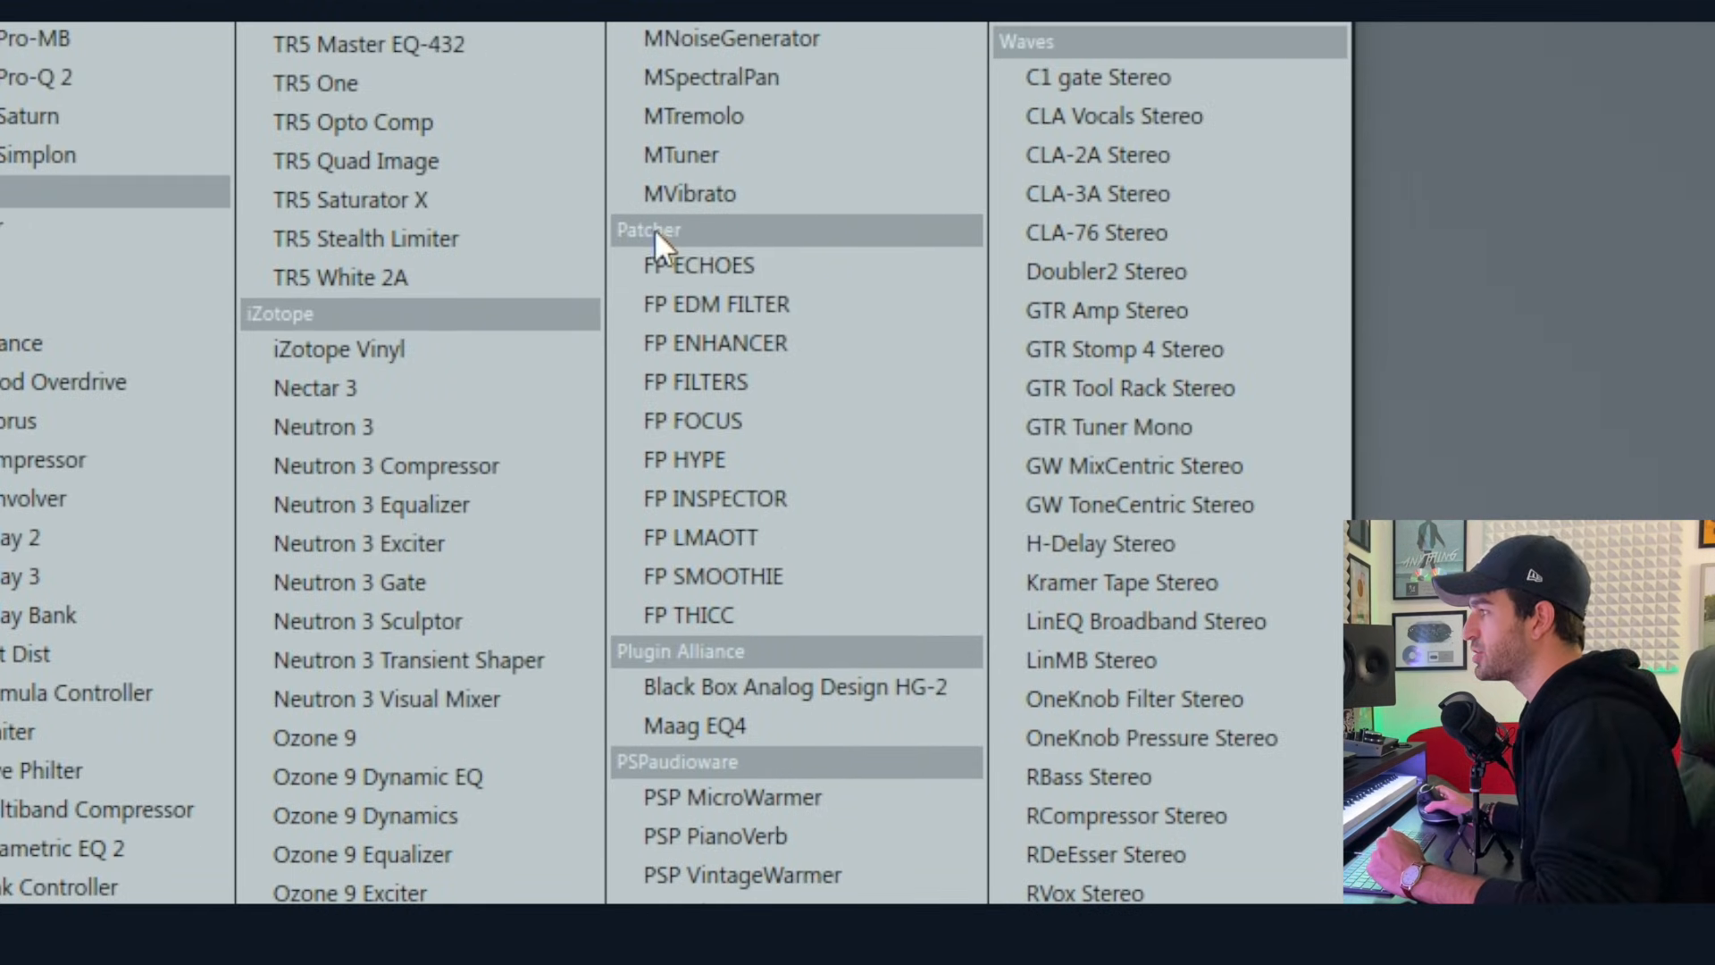
{"action": "mouse_move", "coordinate": [766, 577]}
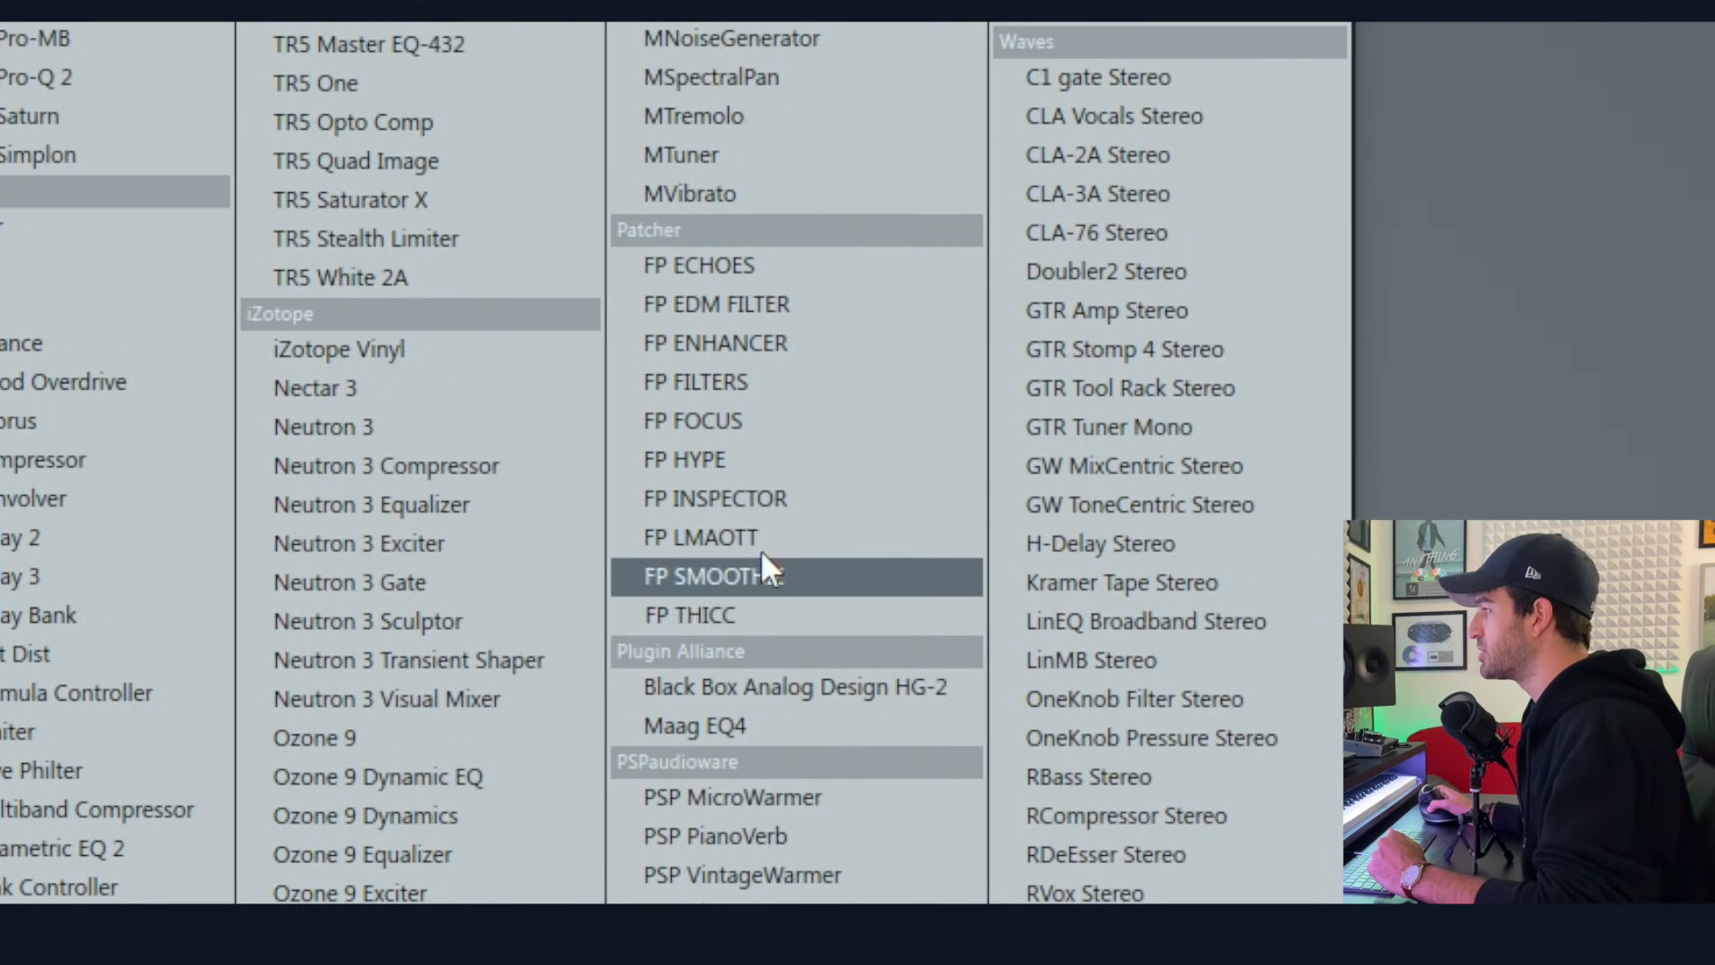
{"action": "mouse_move", "coordinate": [754, 460]}
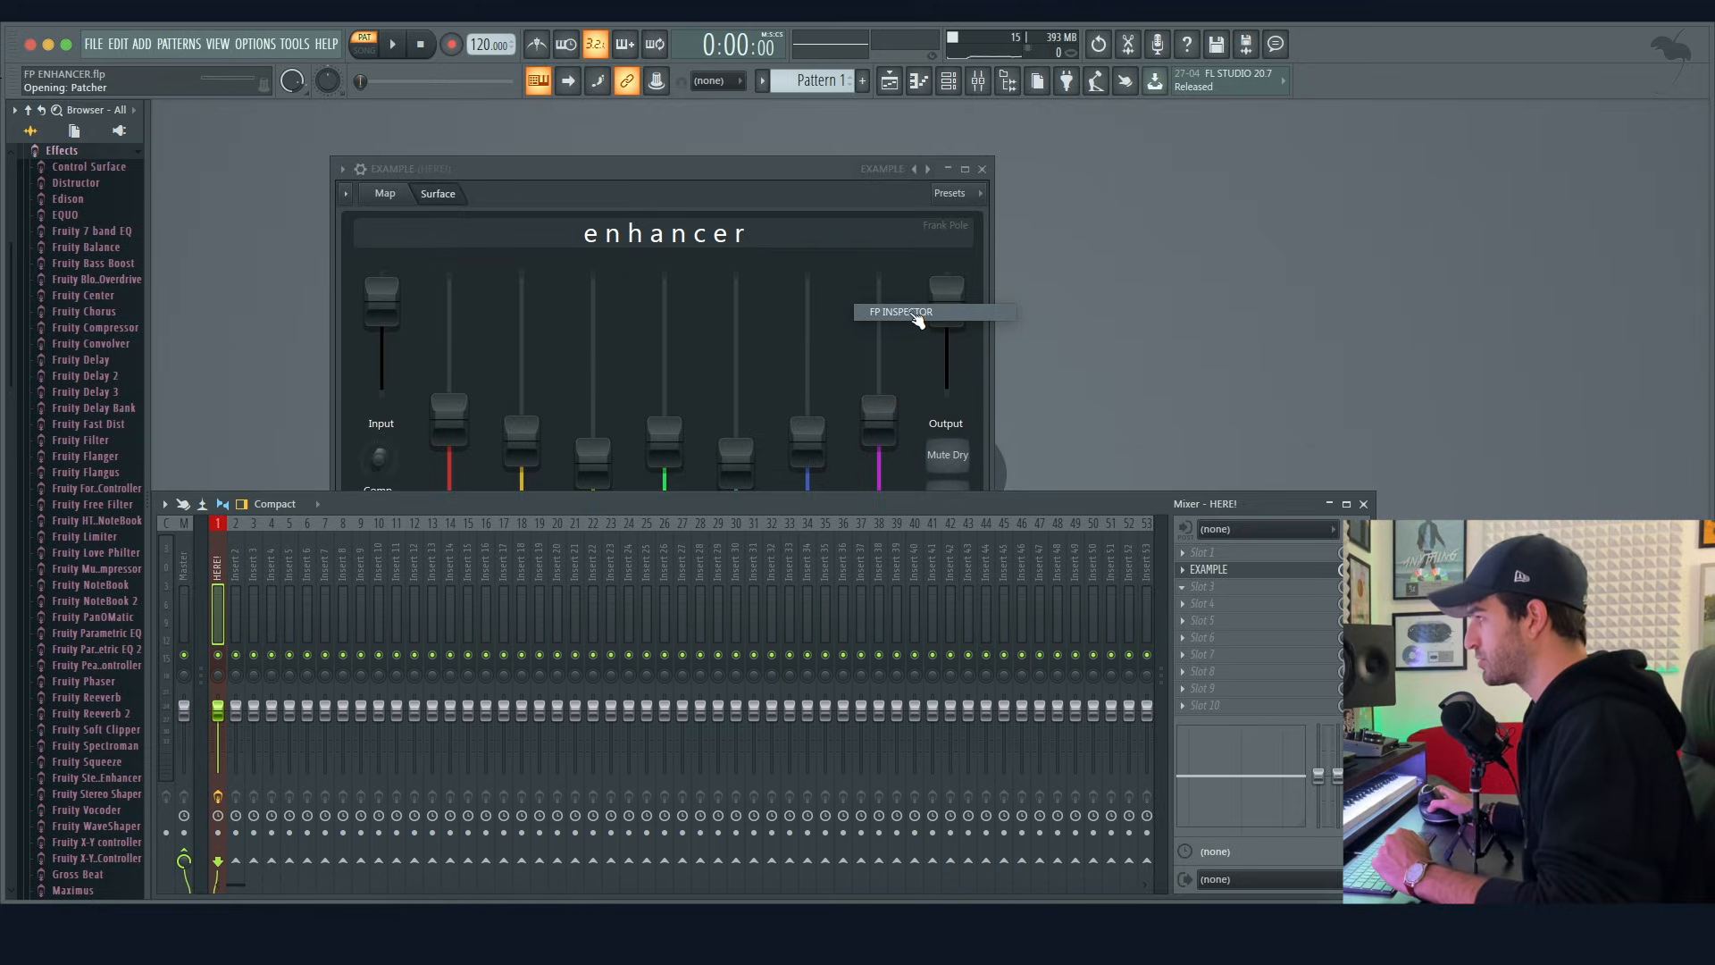
- Load FP INSPECTOR and FP THICC into mixer slots two and three, tidying their windows
{"action": "left_click", "coordinate": [932, 311]}
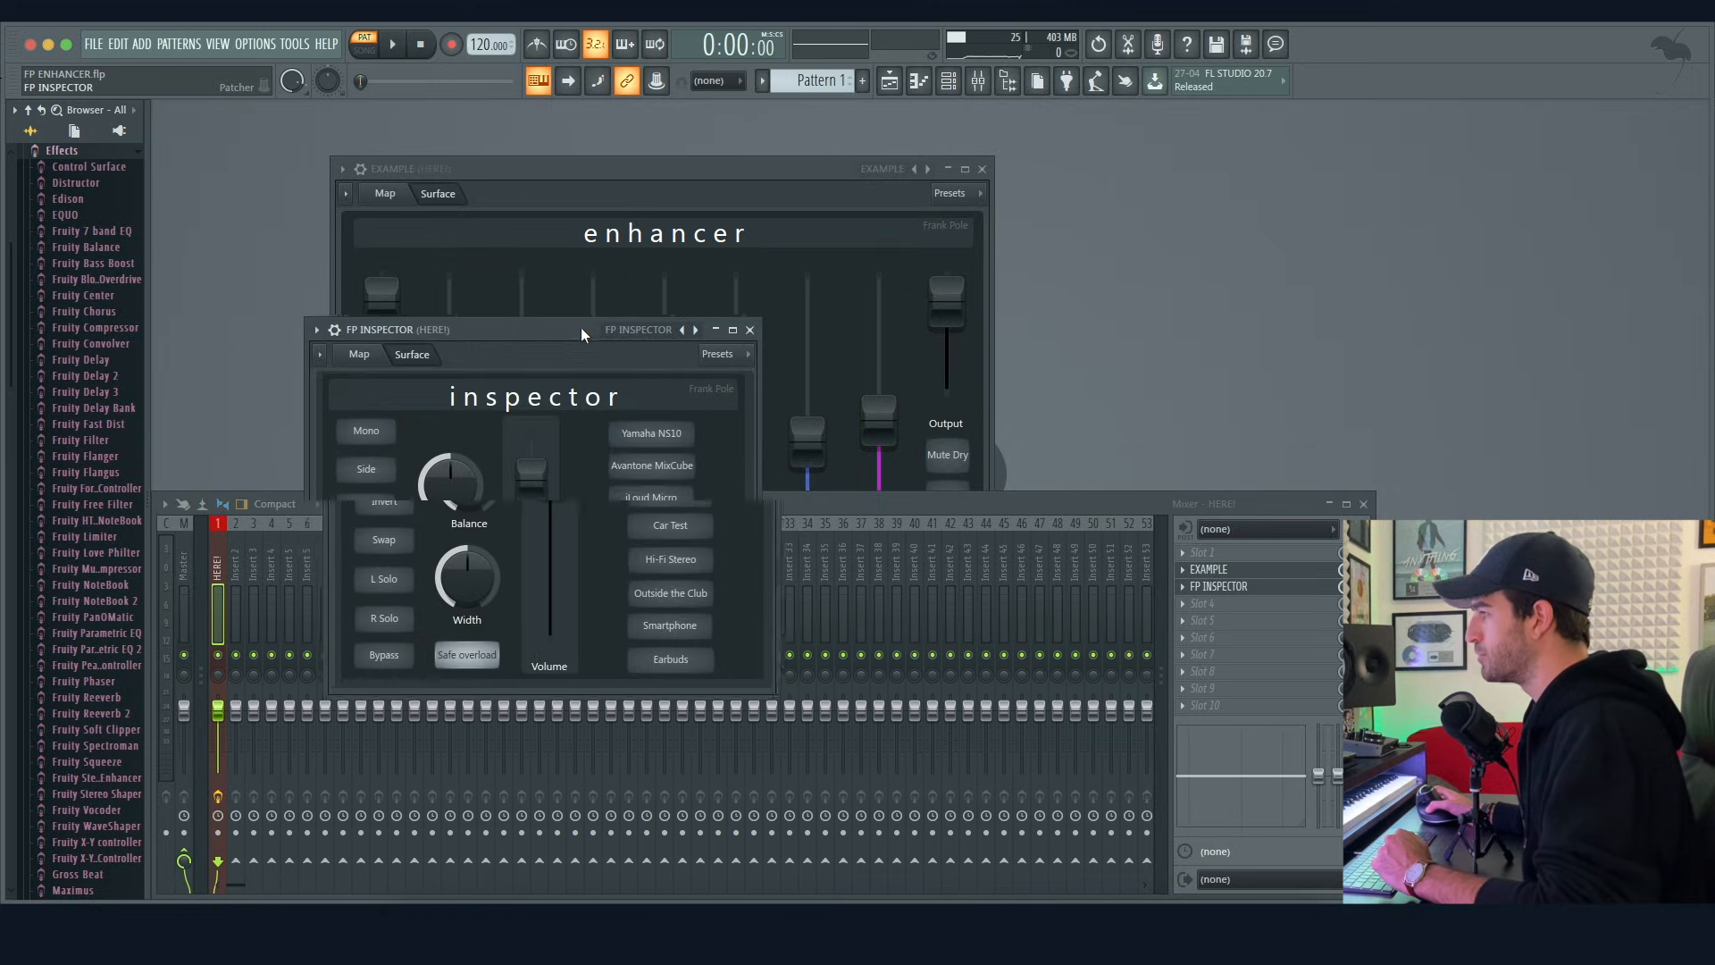
{"action": "left_click", "coordinate": [750, 329]}
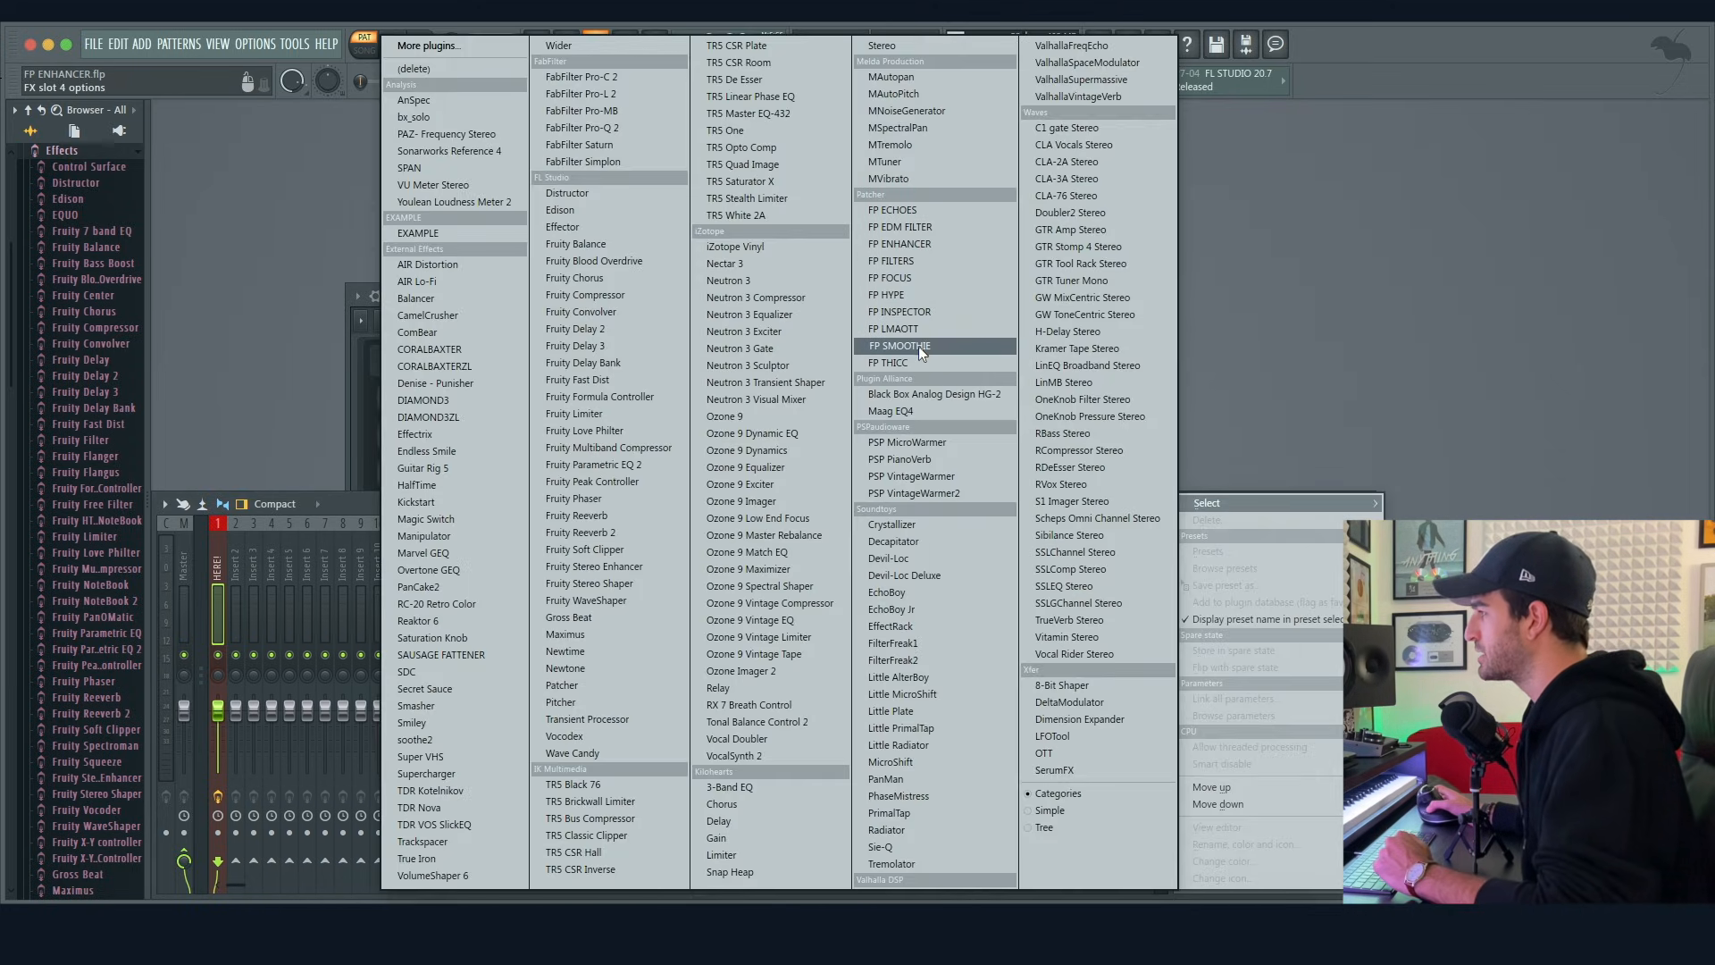
{"action": "left_click", "coordinate": [895, 363]}
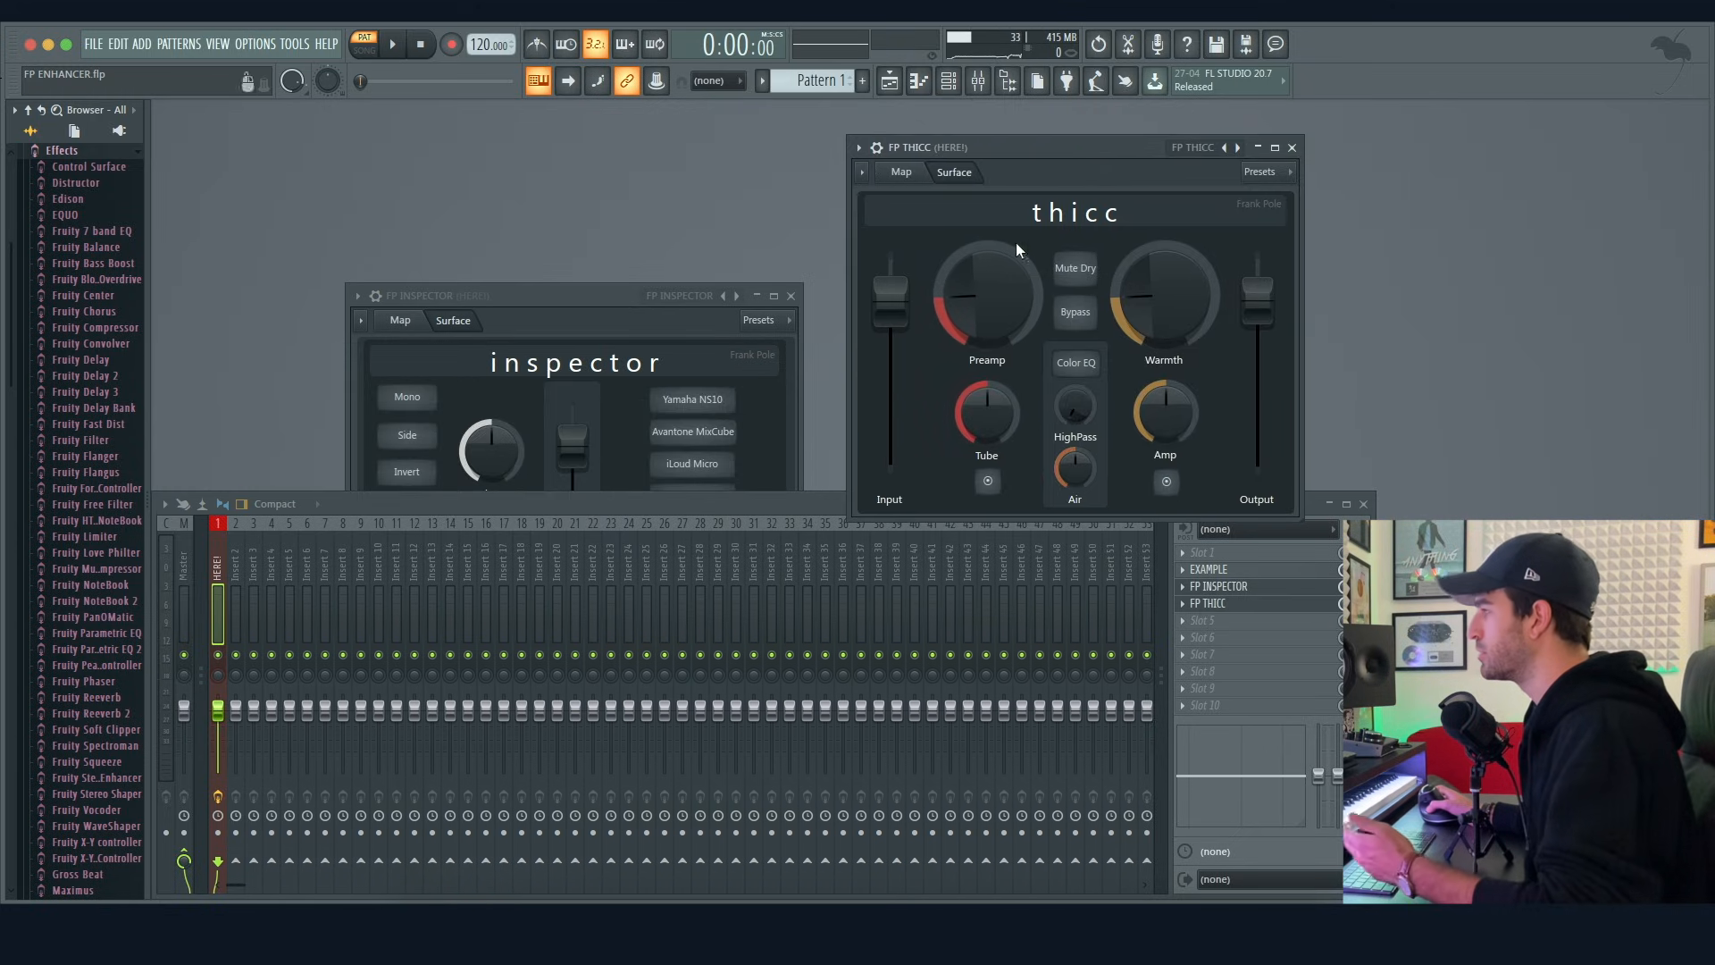
{"action": "left_click_drag", "start_coordinate": [908, 147], "coordinate": [1040, 132]}
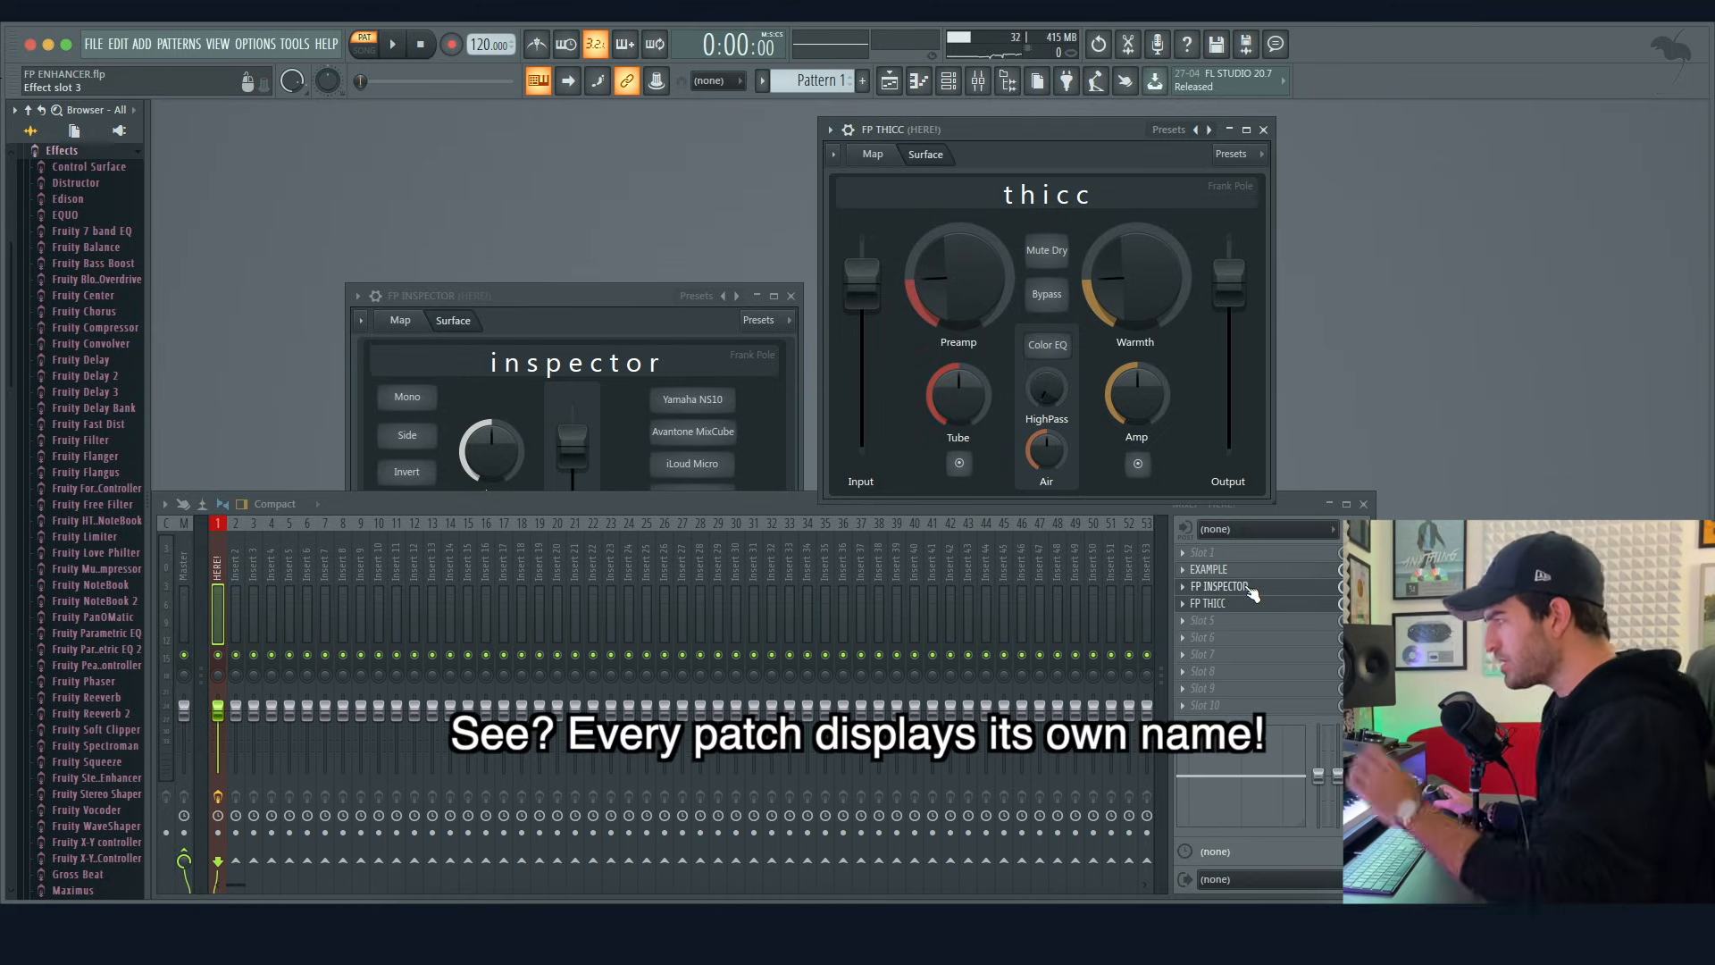
{"action": "left_click", "coordinate": [790, 295]}
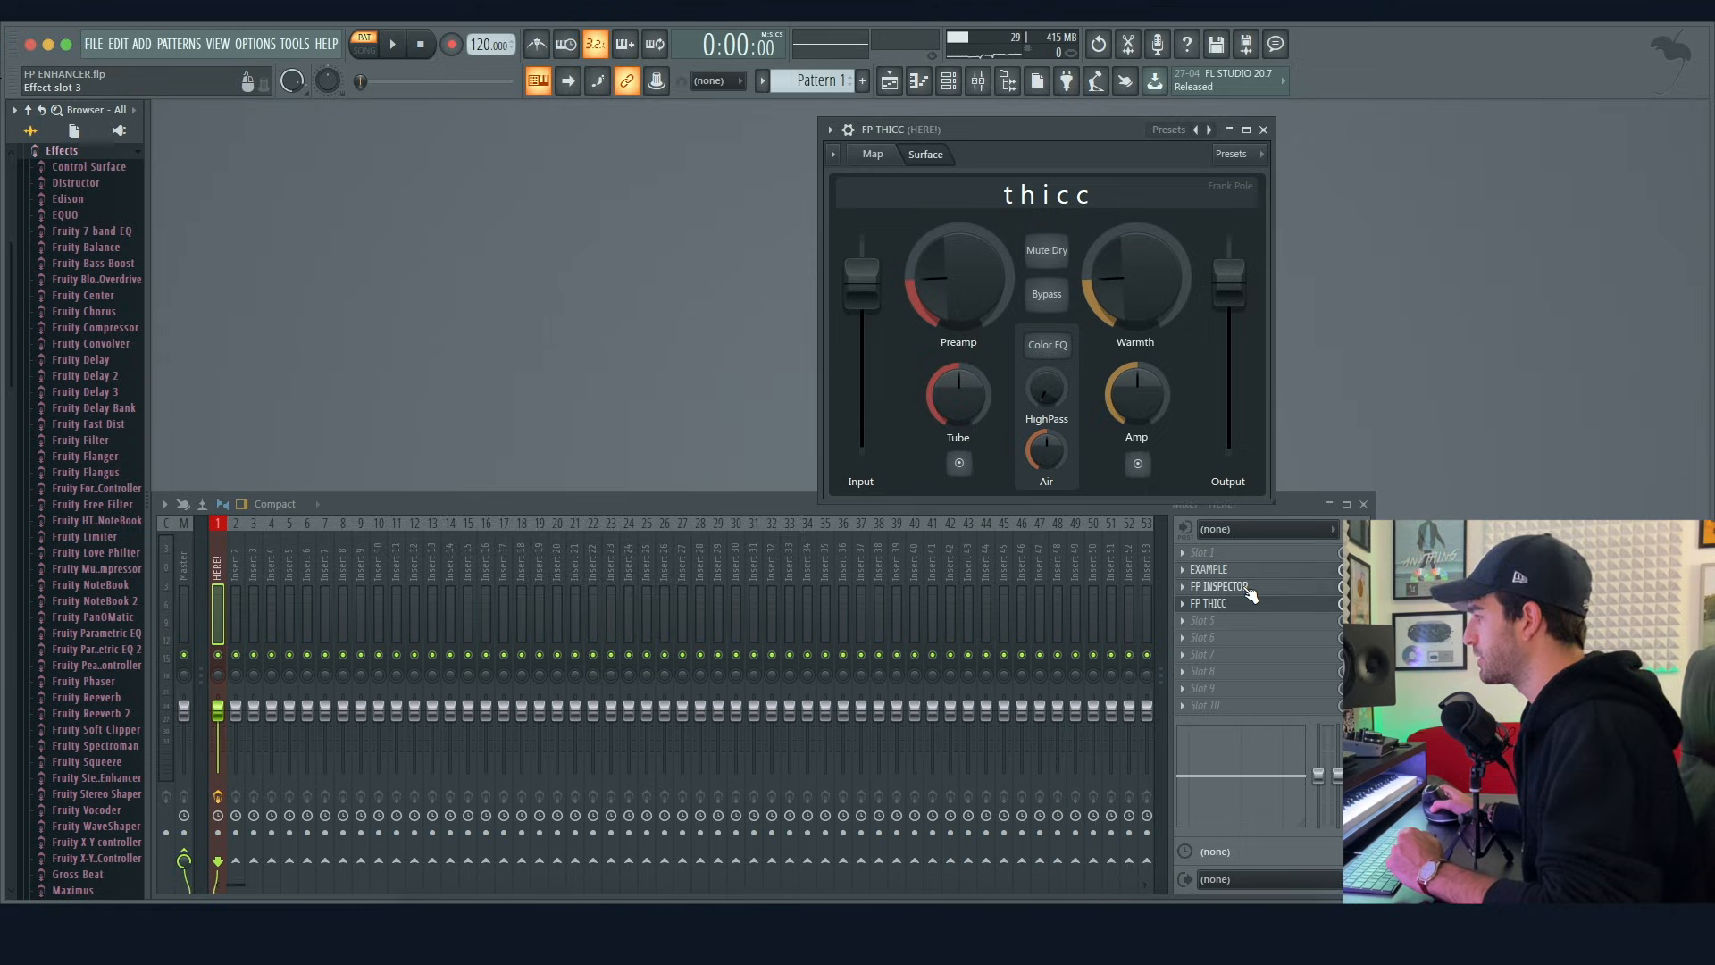